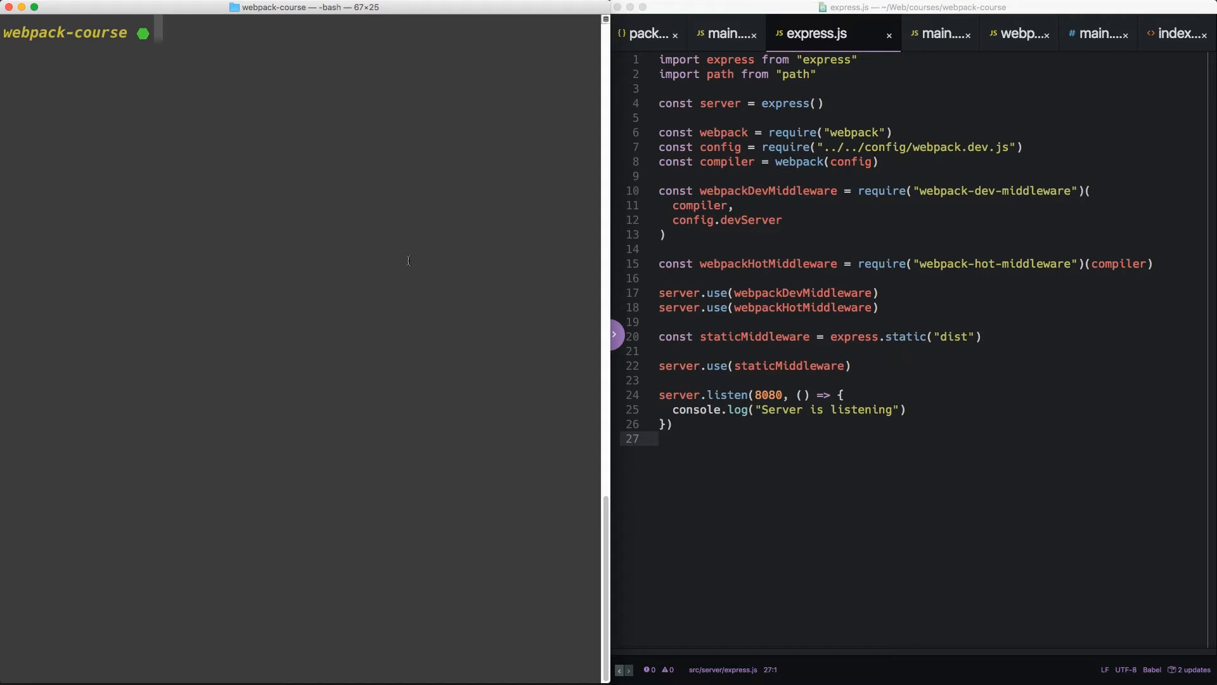
Run npm install -g nodemon in Terminal to install nodemon globally
text(n)
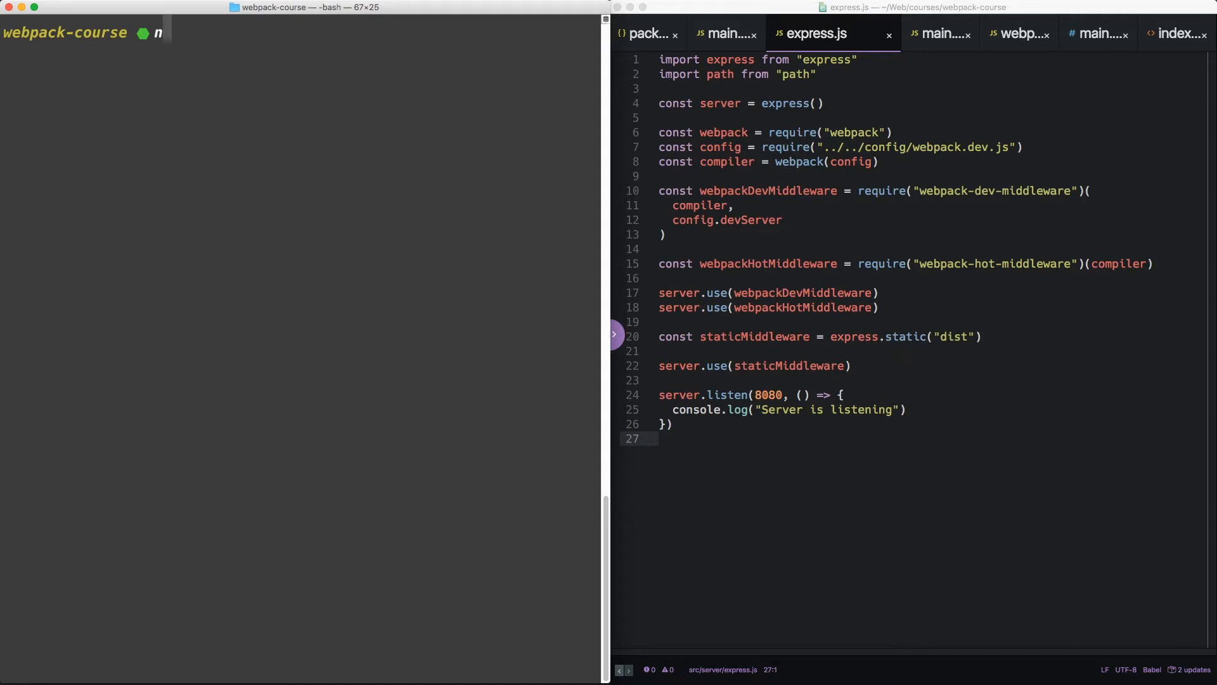
text(npm install -g nodemon)
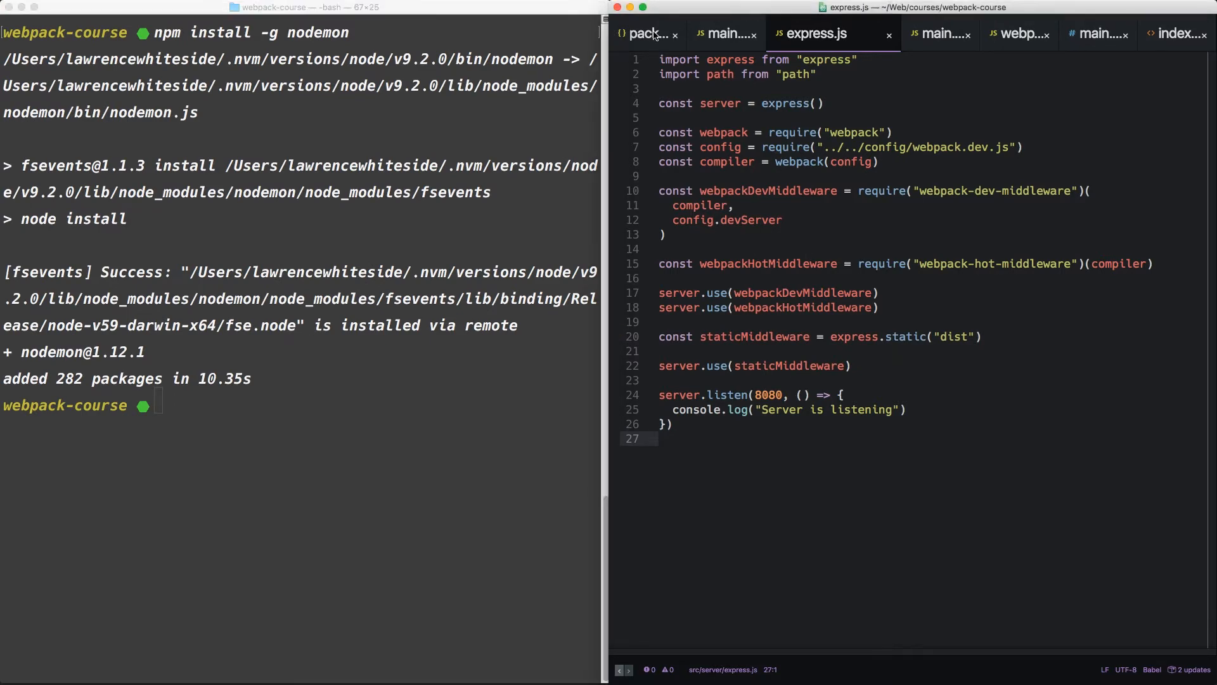
Change package.json's dev script to nodemon --watch config --watch src/server src/server/main.js
click(645, 33)
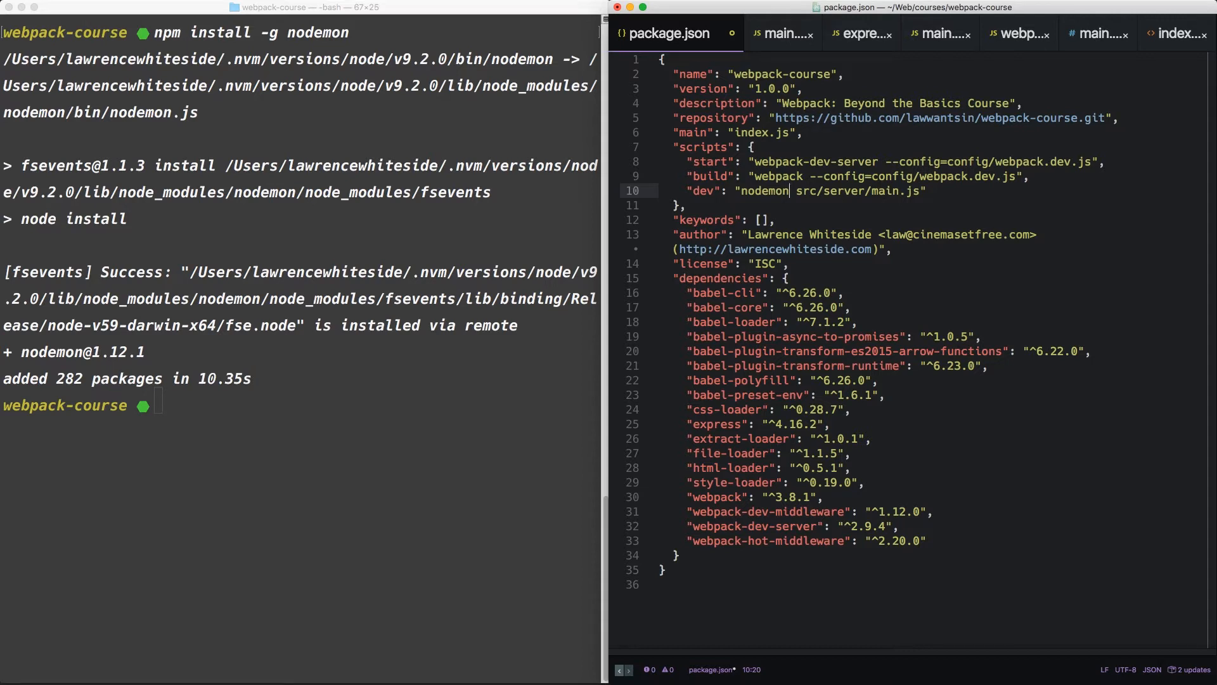
text(--watch)
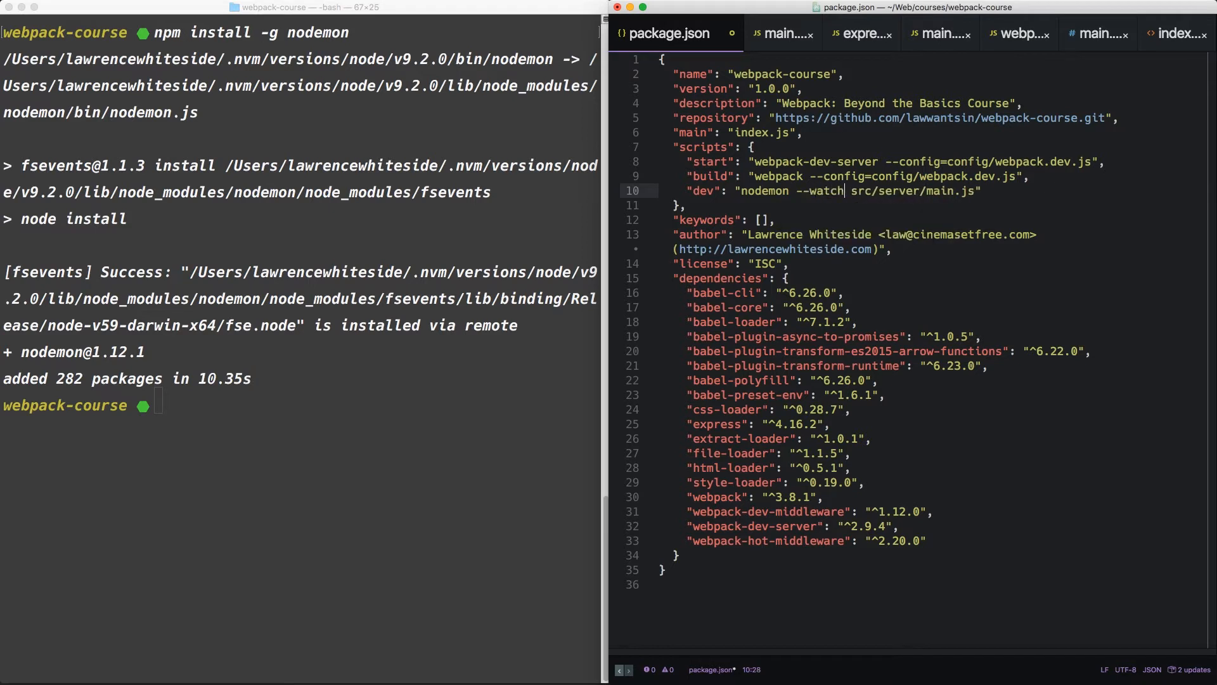
text(config)
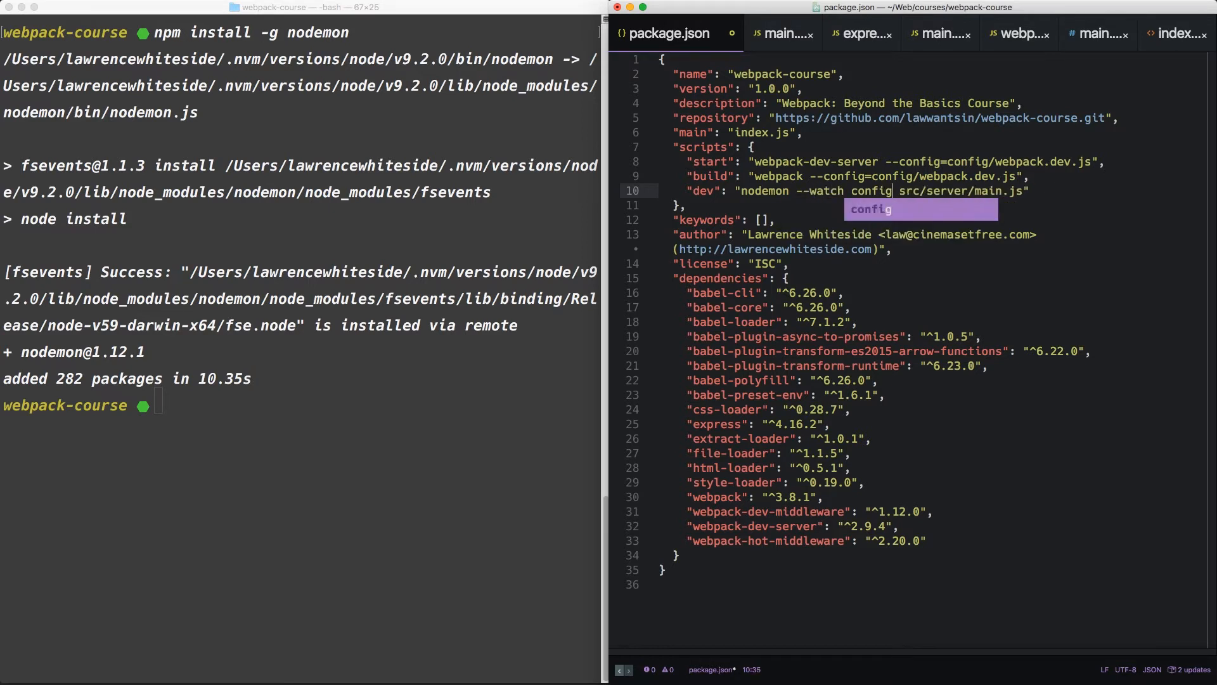
text(--watch)
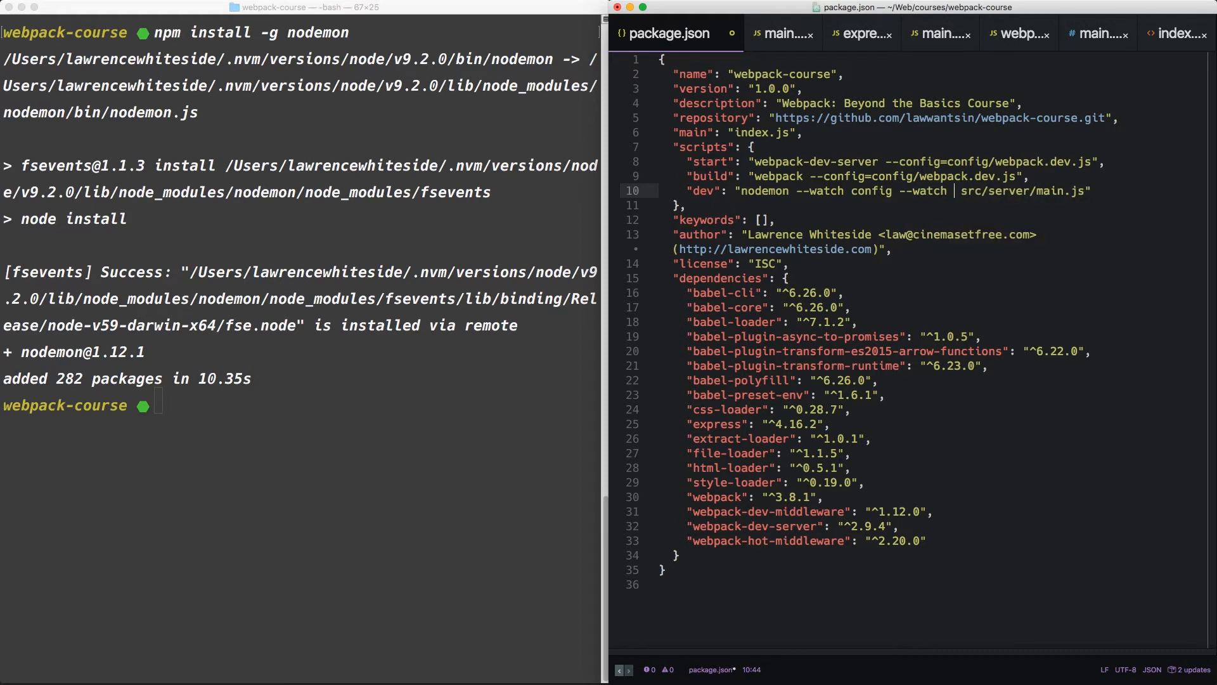
text(src/server)
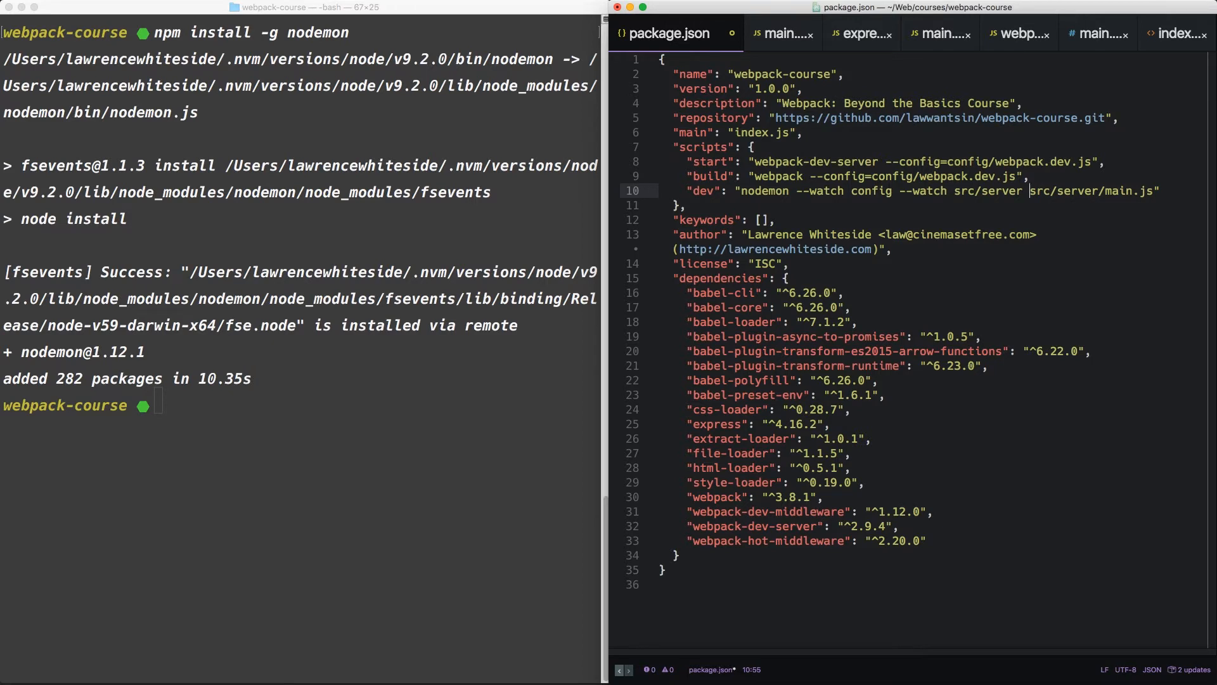
double_click(1092, 190)
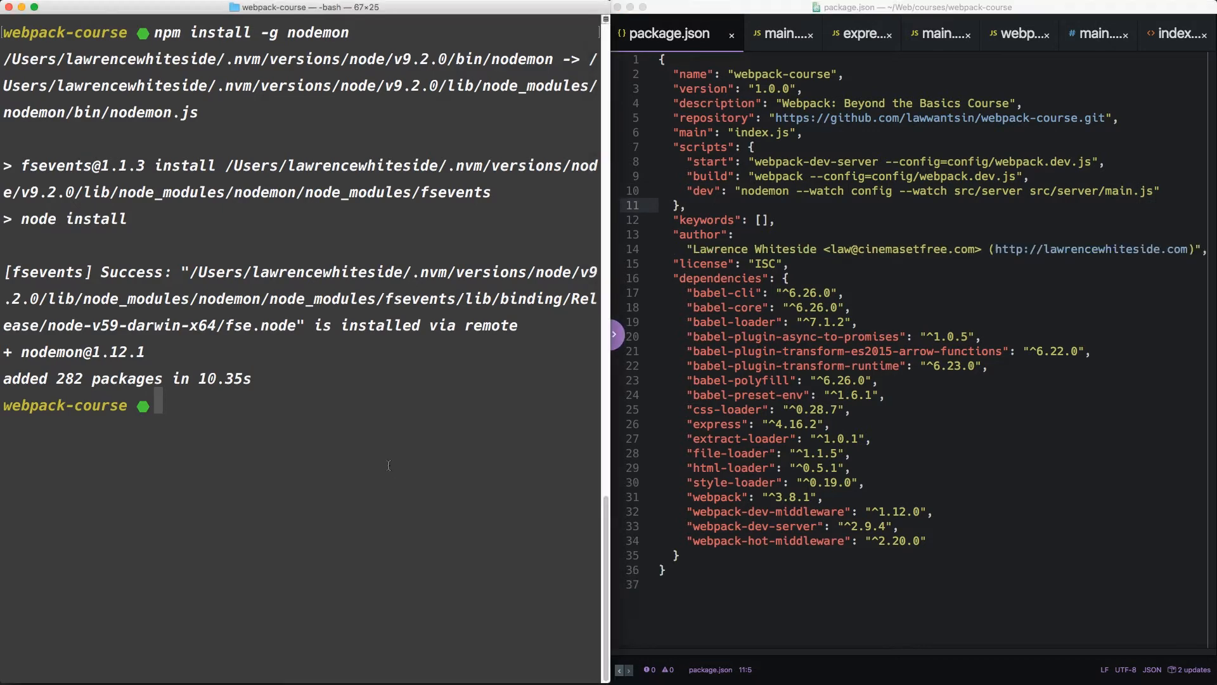
text(npm run dev)
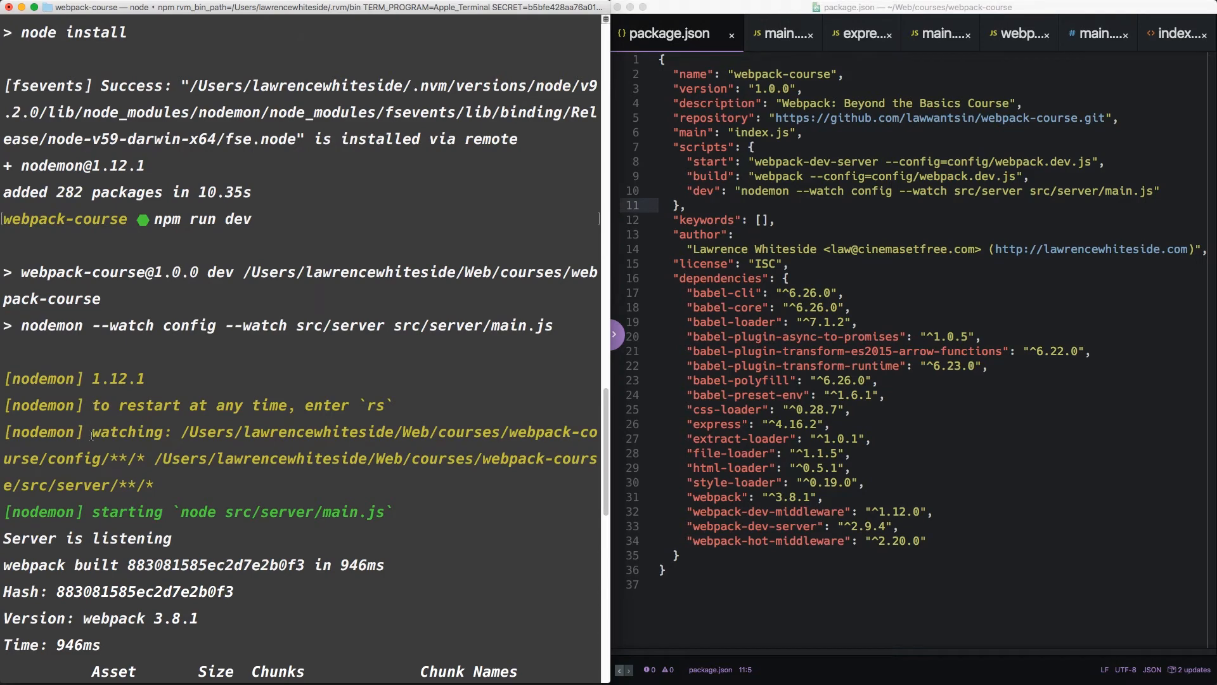
Select the node src/server/main.js command in the nodemon output and review the compile log
drag(91, 431, 154, 485)
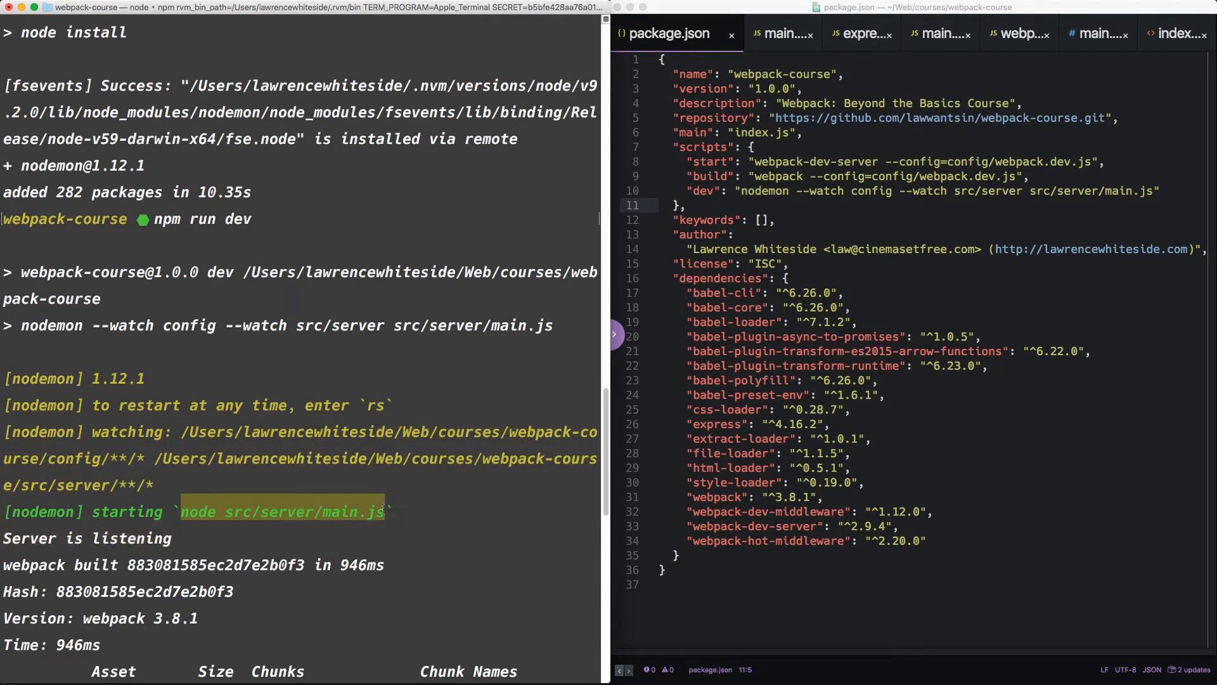
scroll(down, 3)
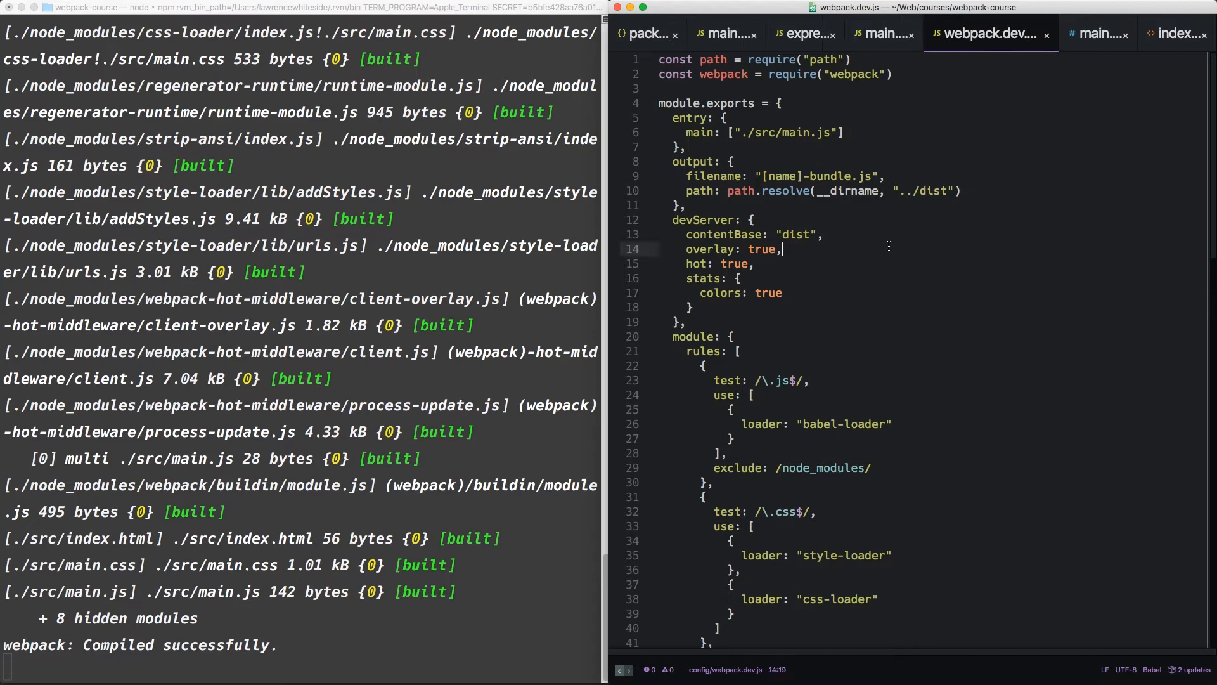
key(Backspace)
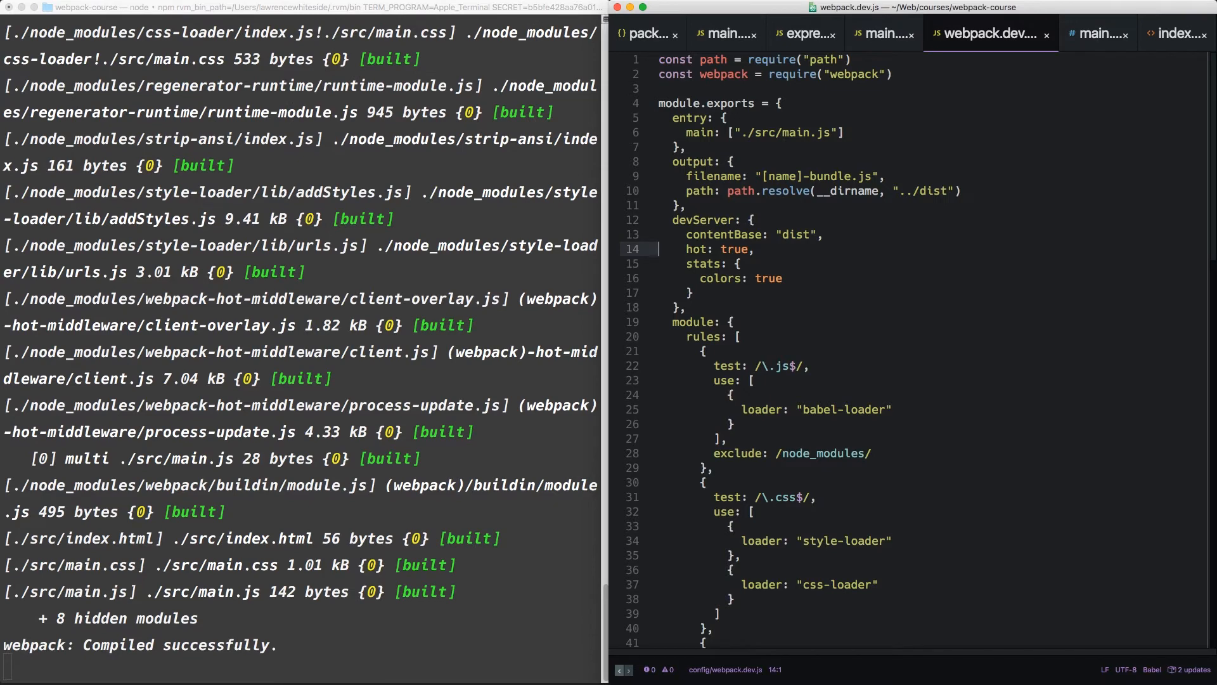
text(overlay: true,)
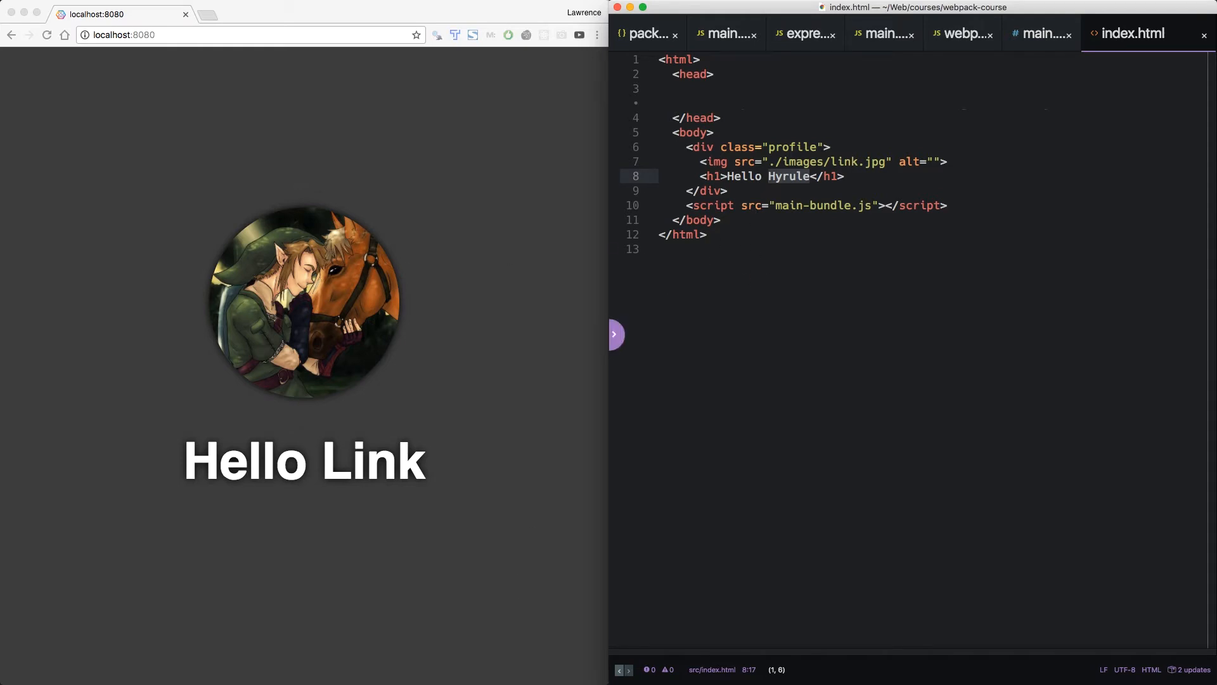
Return from Chrome's localhost:8080 page to the Terminal window
click(768, 177)
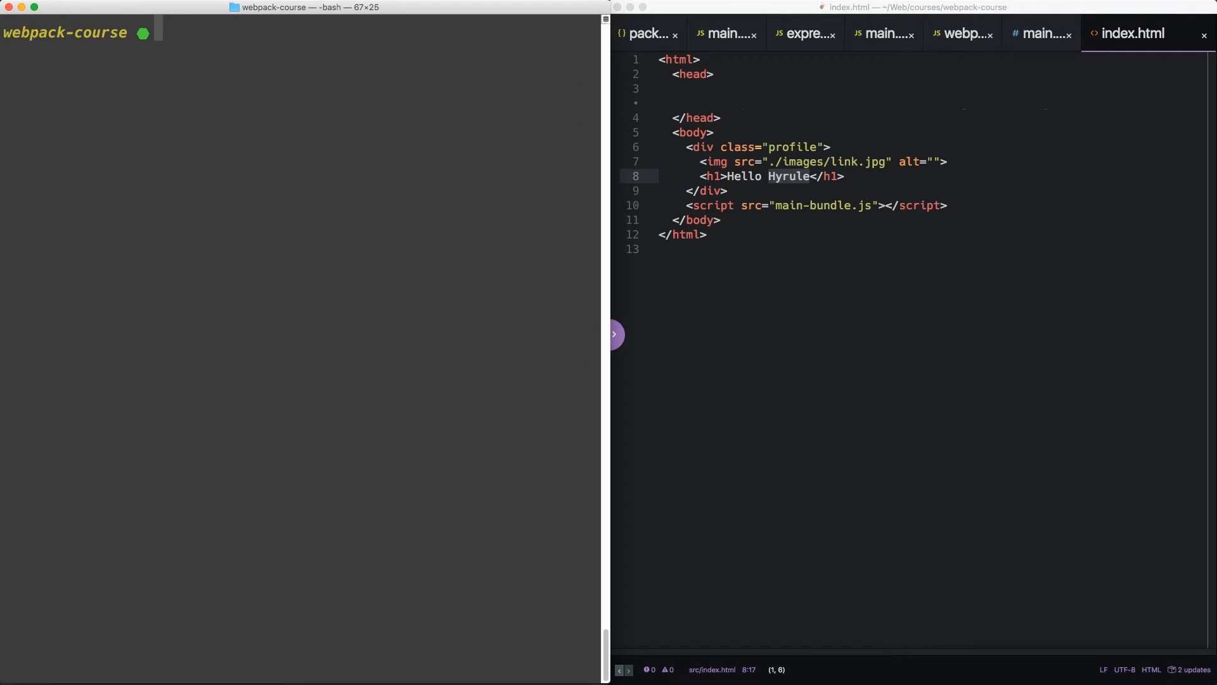
Run npm install html-webpack-plugin in Terminal
text(npm install html-w)
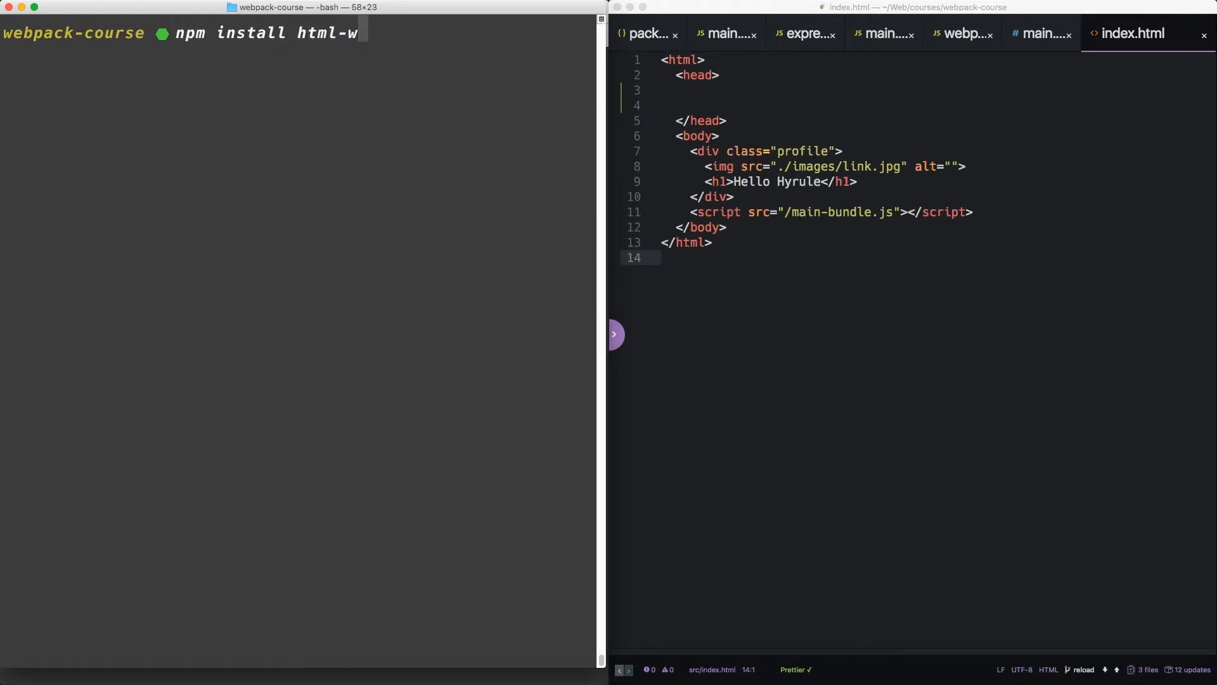
text(ebpack-plgu)
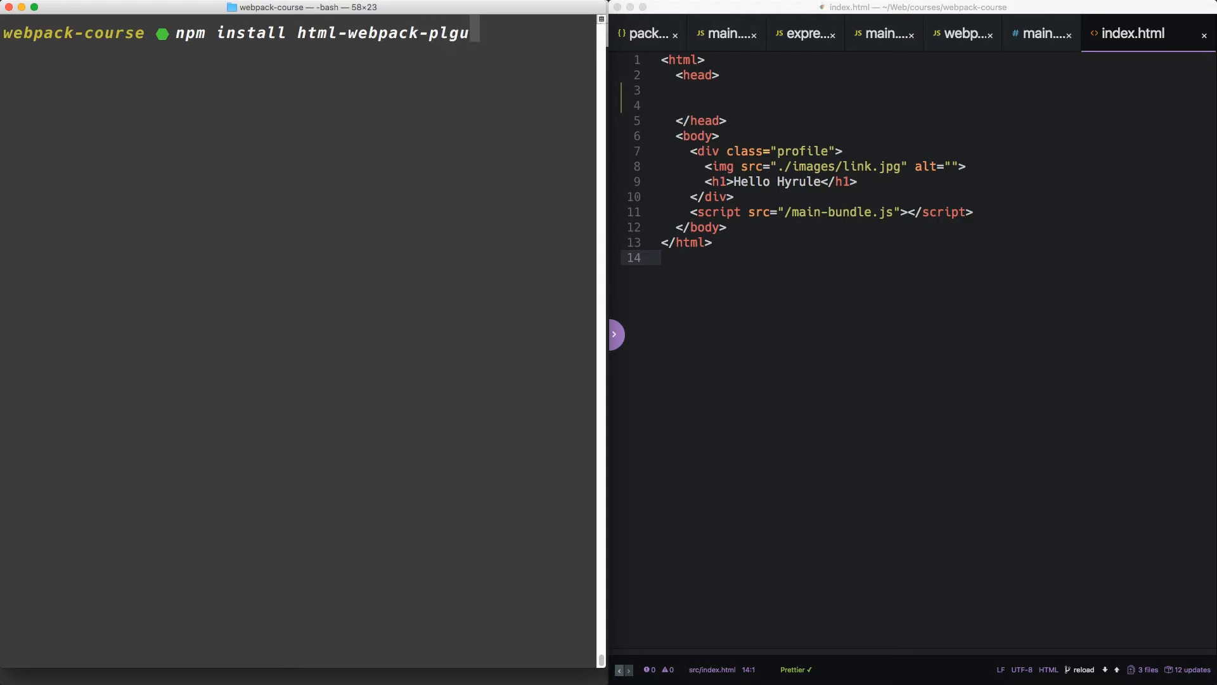
text(ugin)
key(enter)
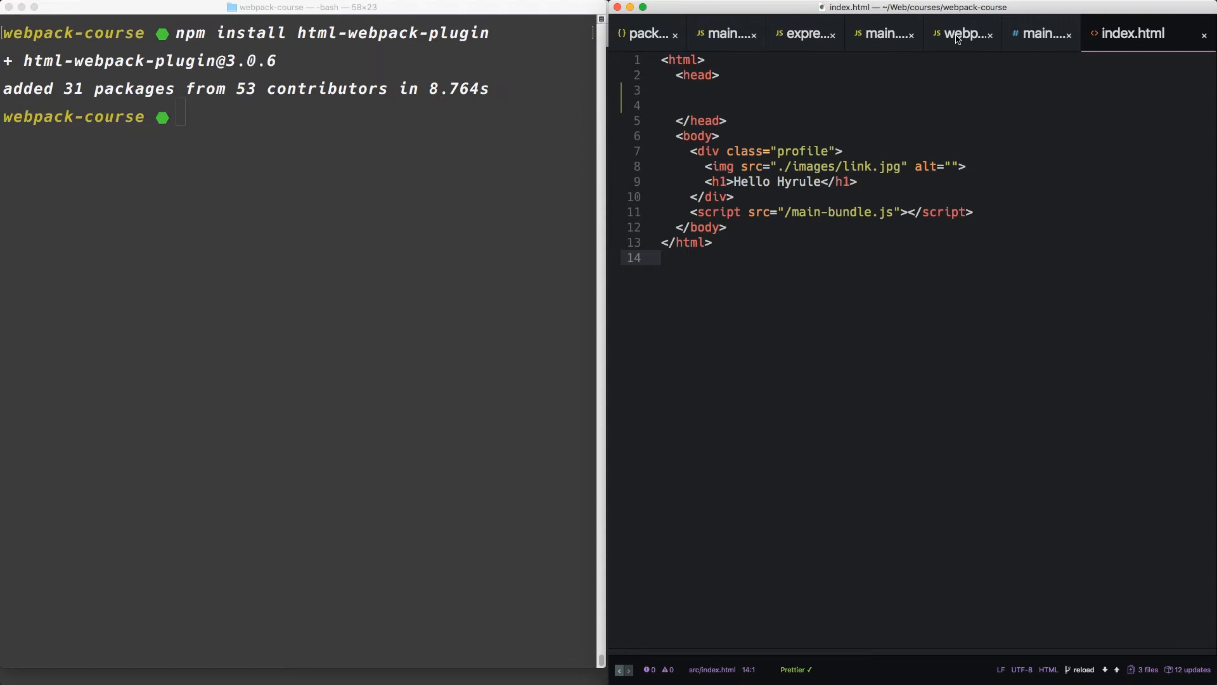
In webpack.dev.js add const HTMLWebpackPlugin = require("html-webpack-plugin") on line 3
click(963, 33)
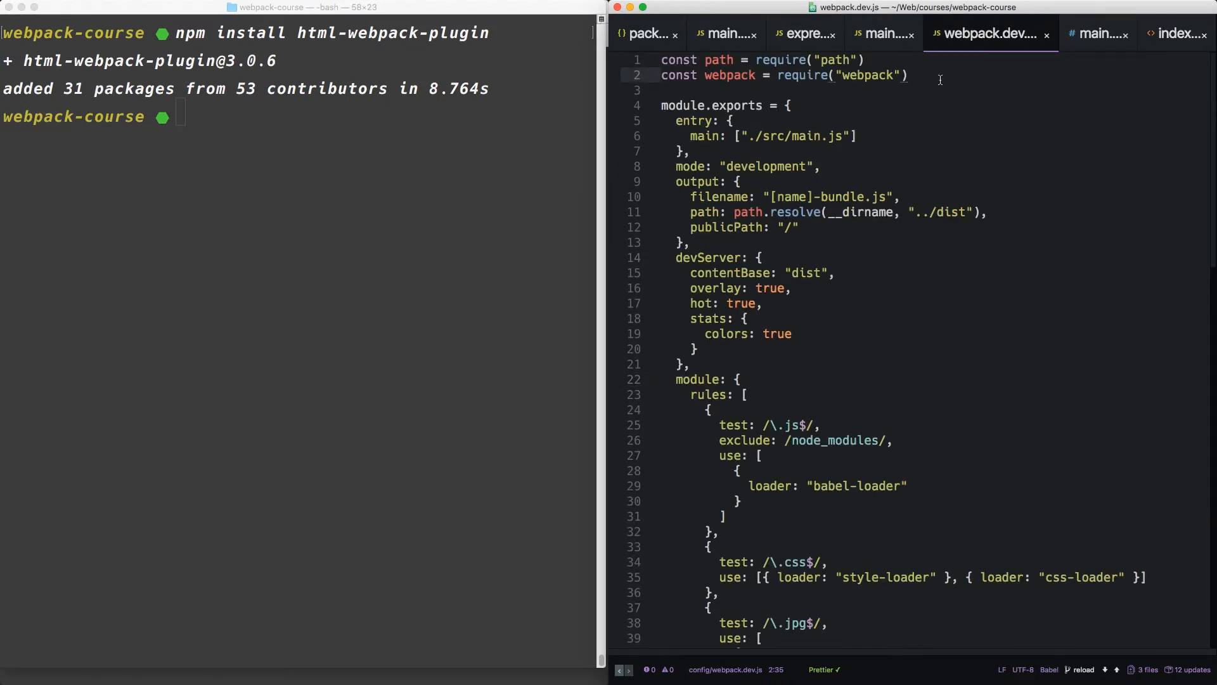
text(const)
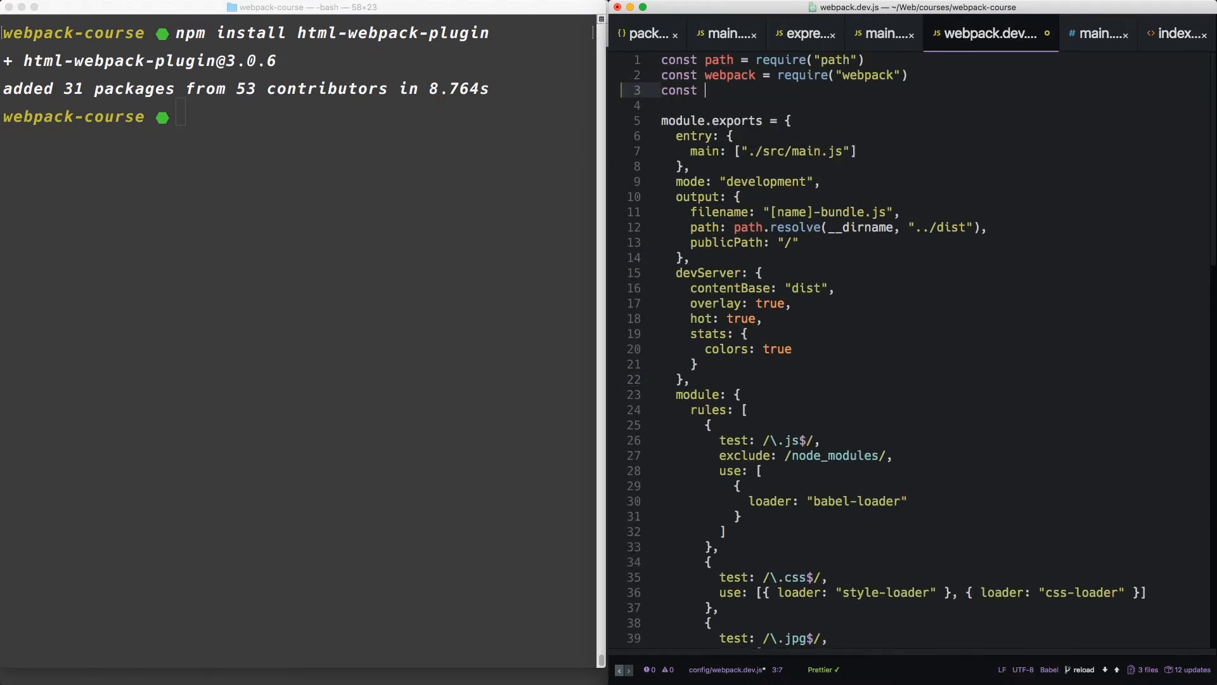
text(HTML)
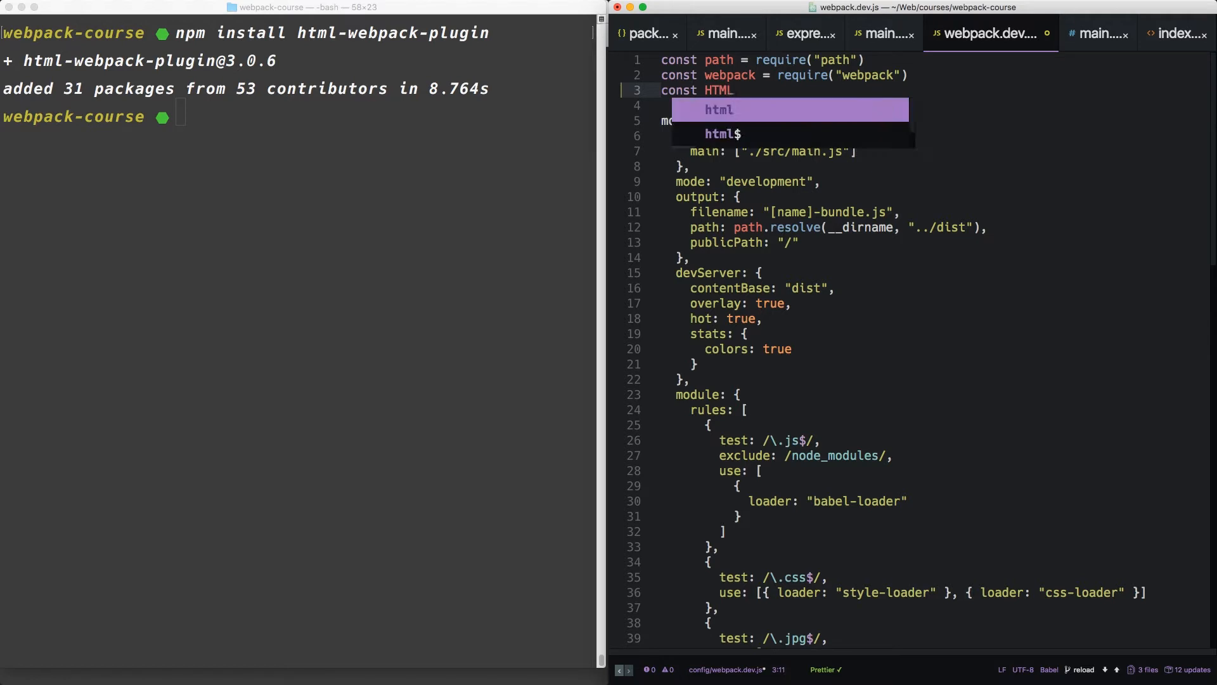
text(WebpackP)
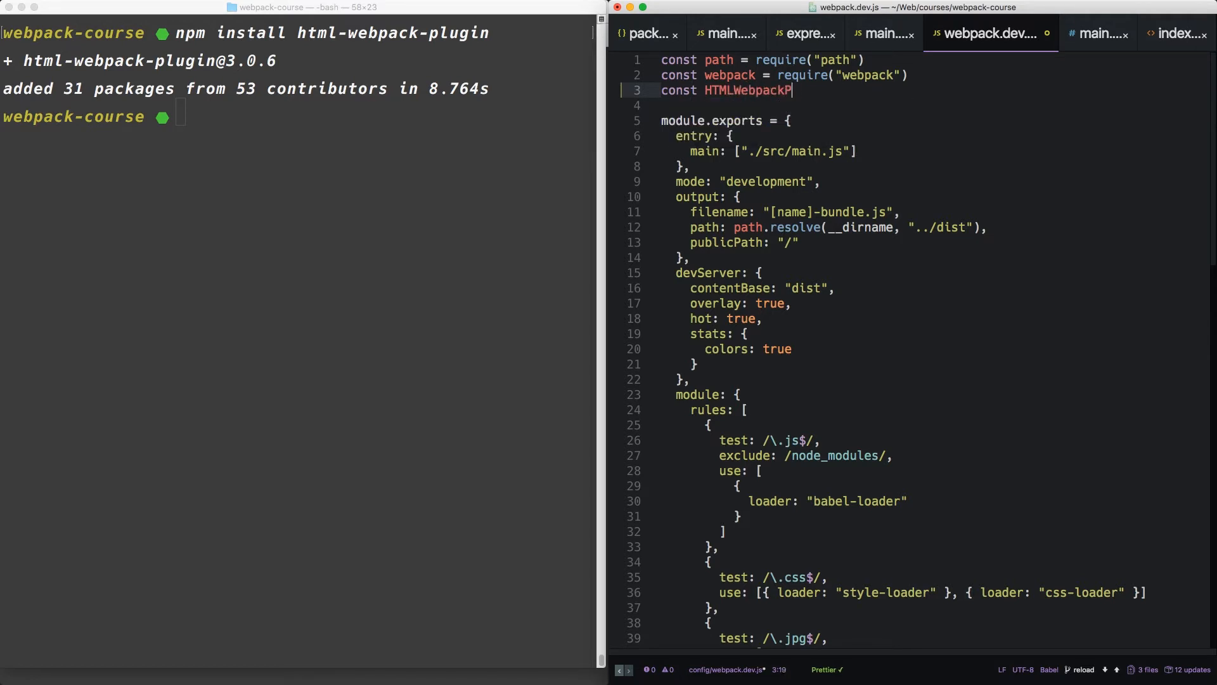
text(lugin = r)
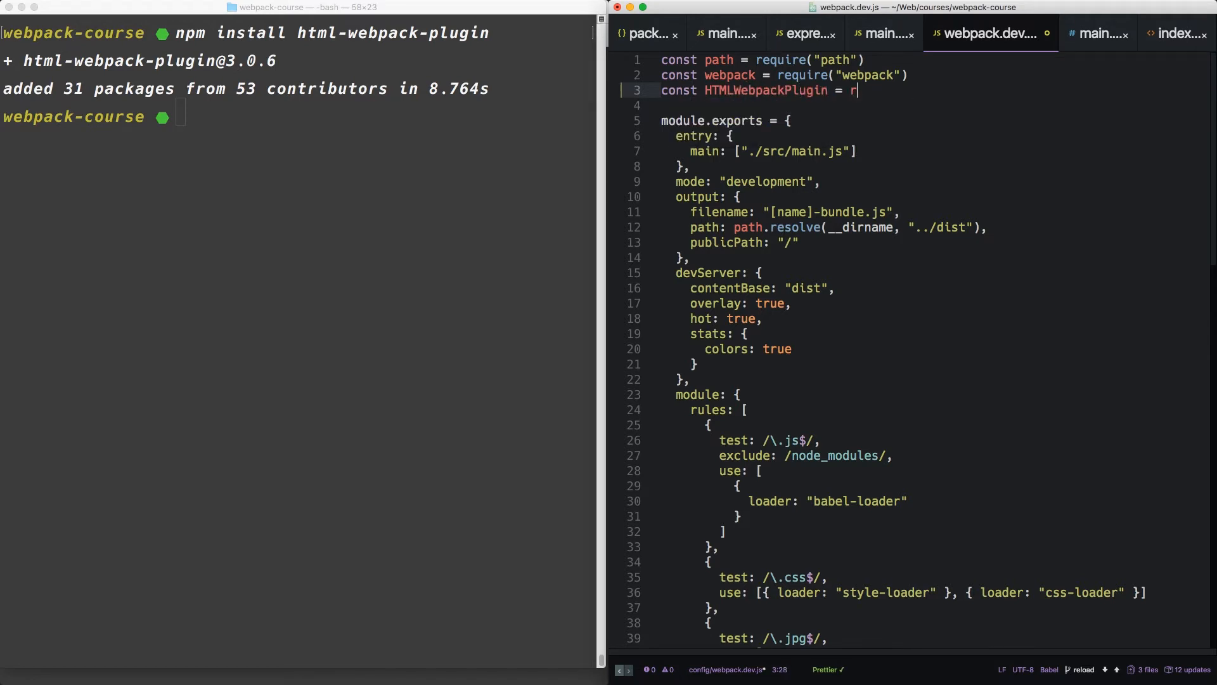
text(equire(""))
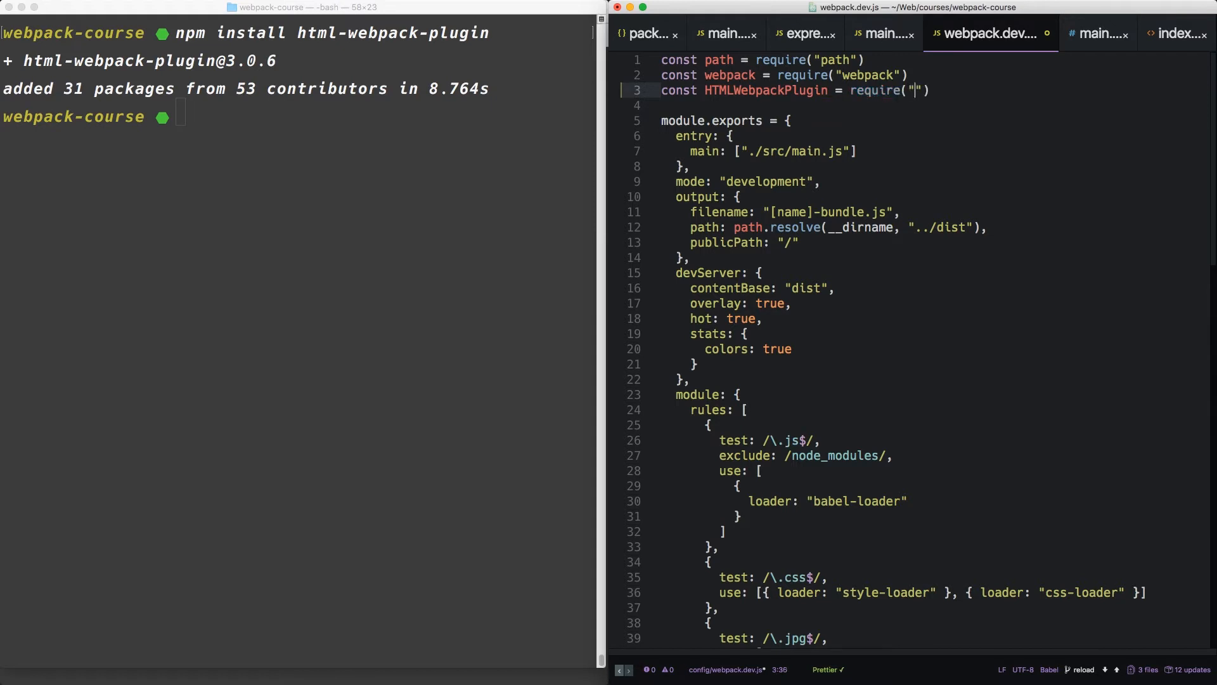
text(html-webpack-p)
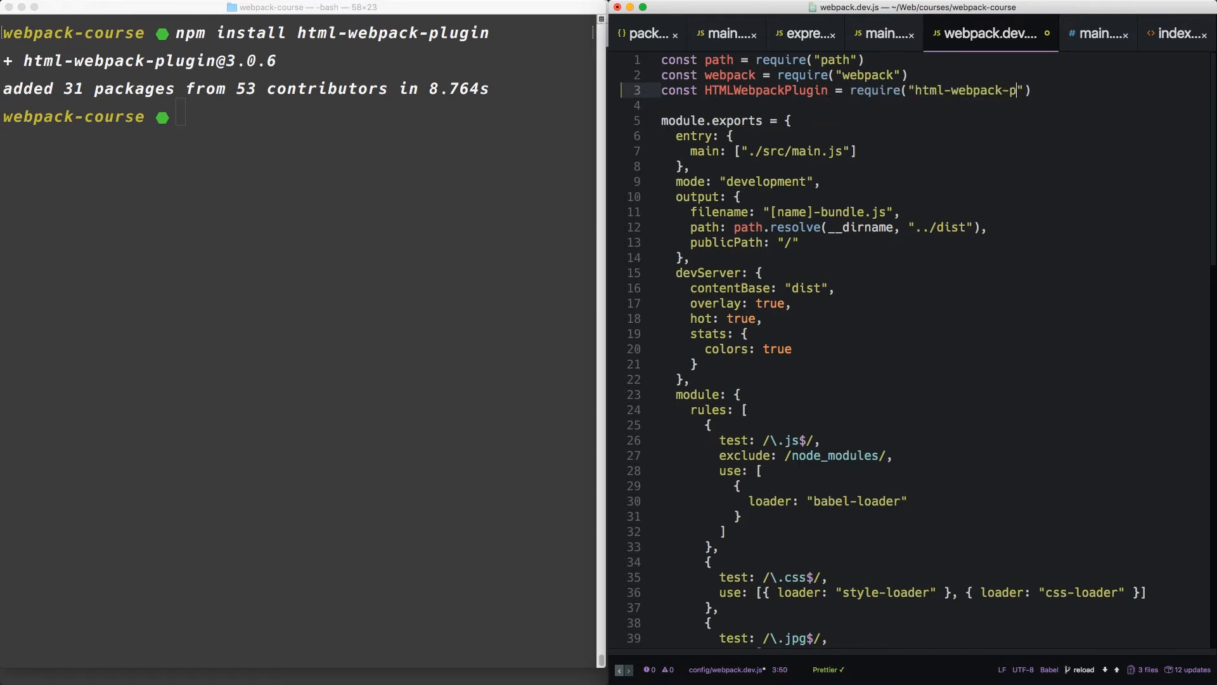
scroll(down, 3)
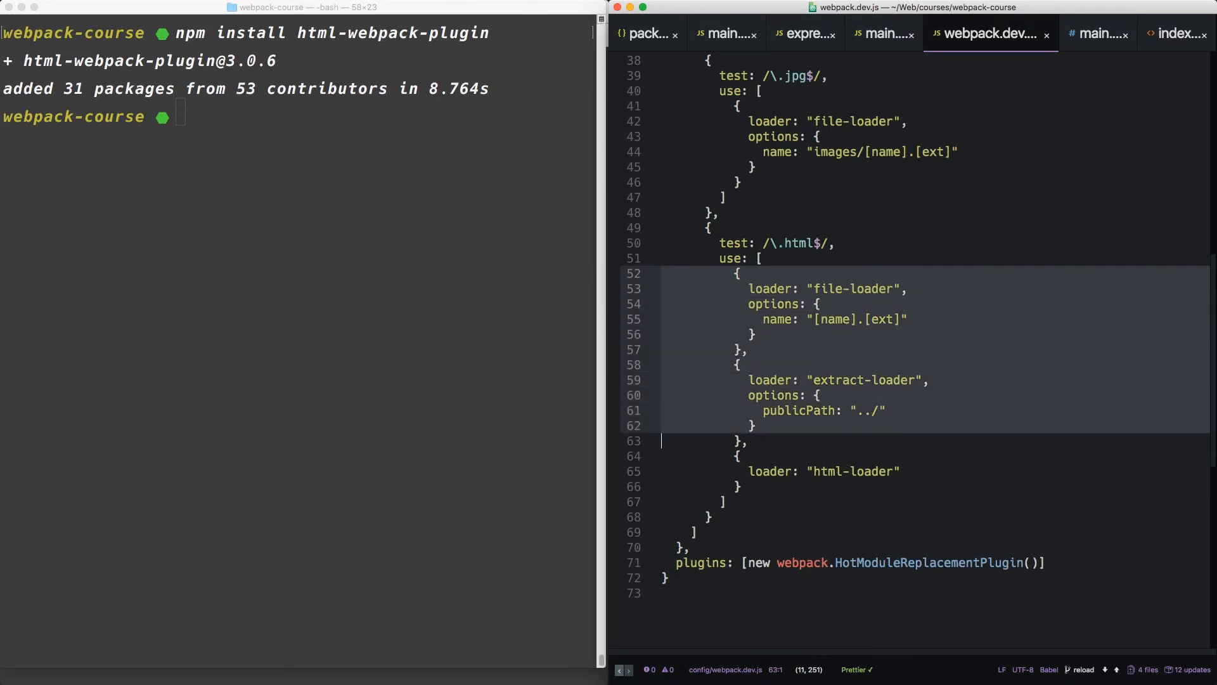
Remove the HTML loader entries and start new HTMLWebpackPlugin({}) in the plugins array
key(down)
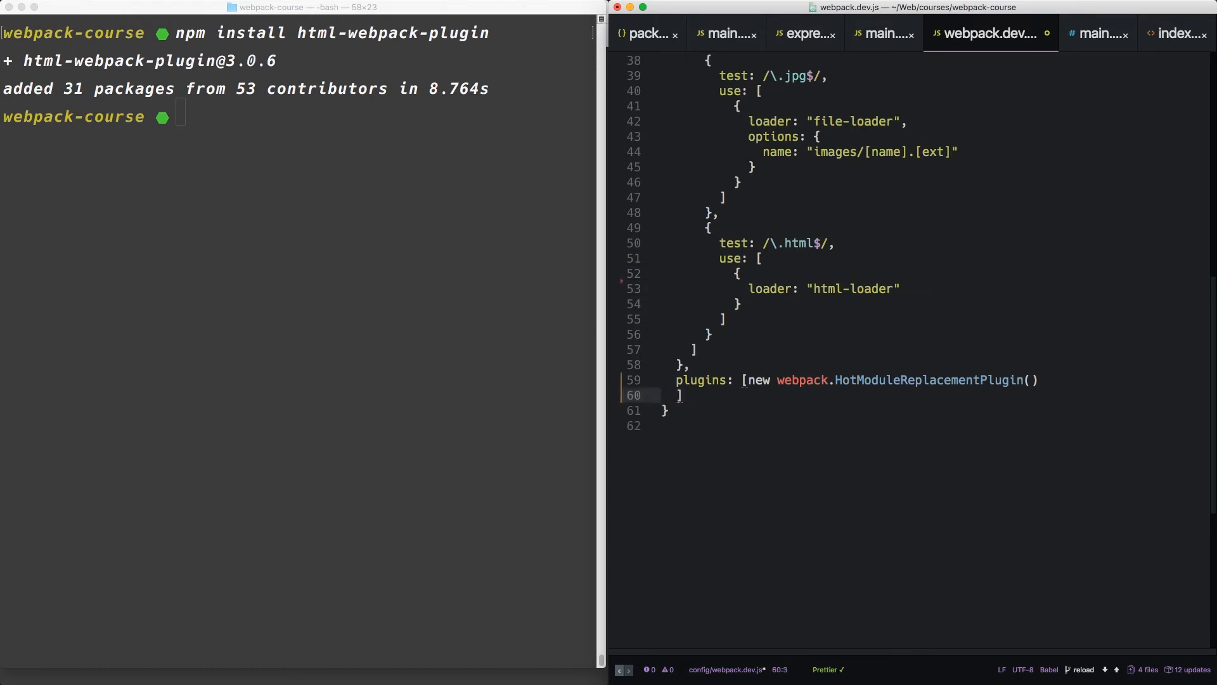
text(new)
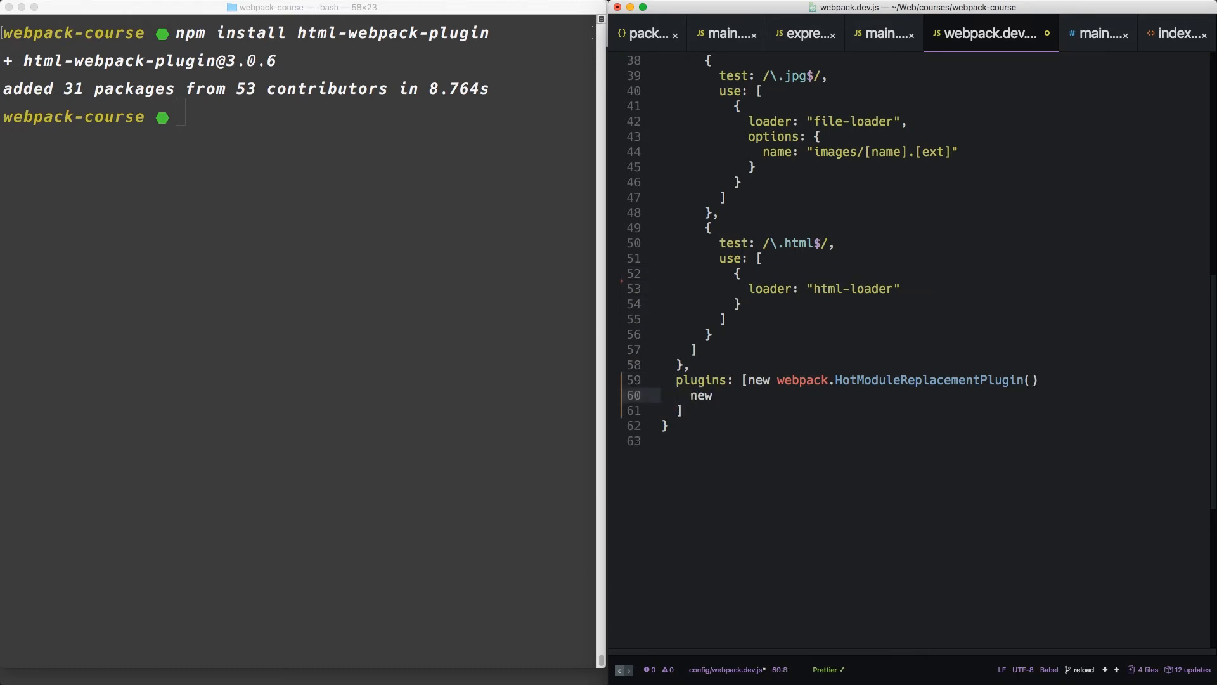
text(HT)
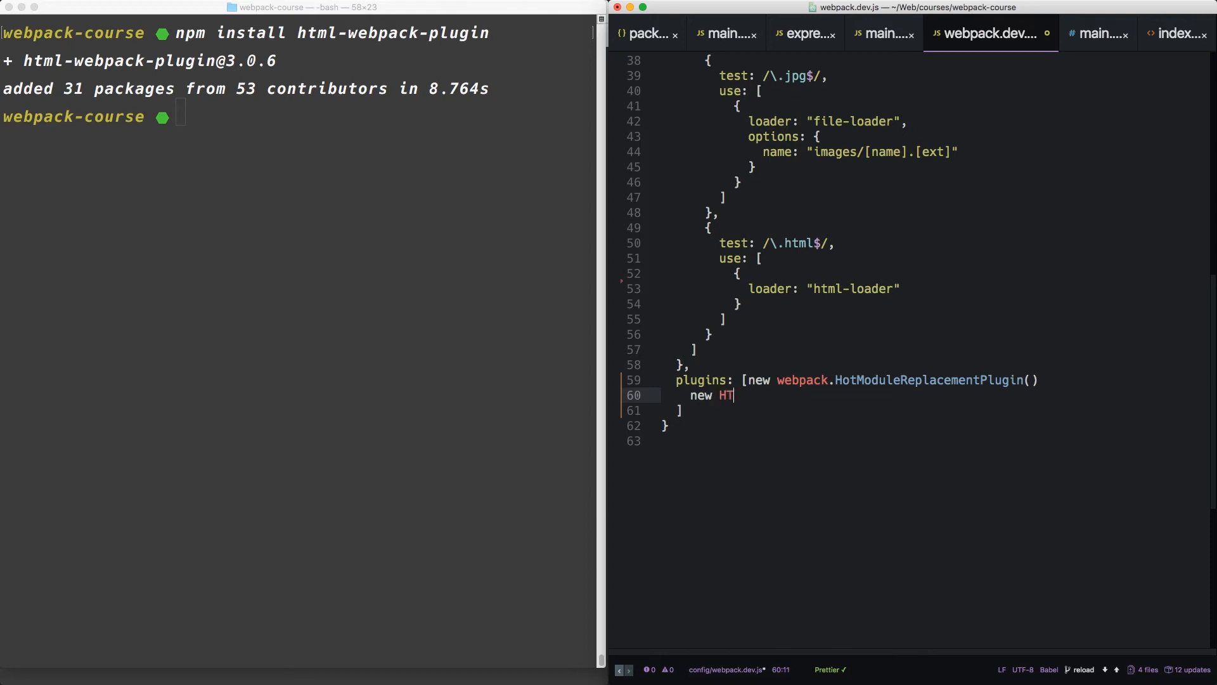
text(MLWebpackPlugin)
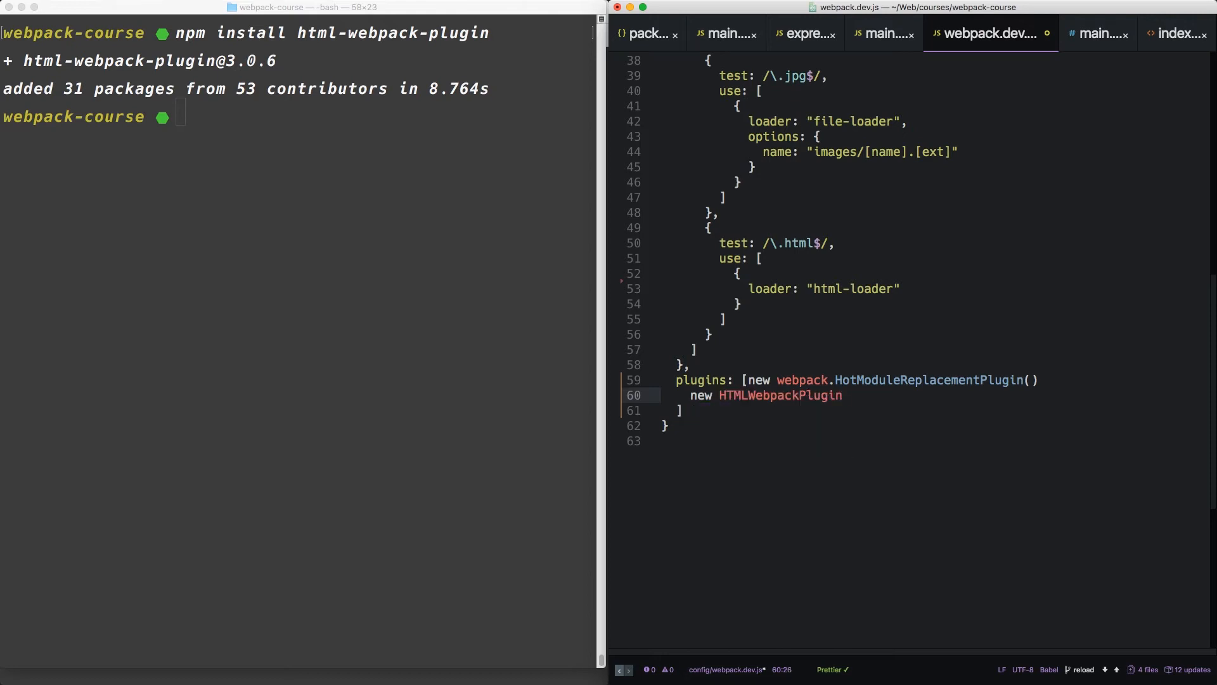
text(())
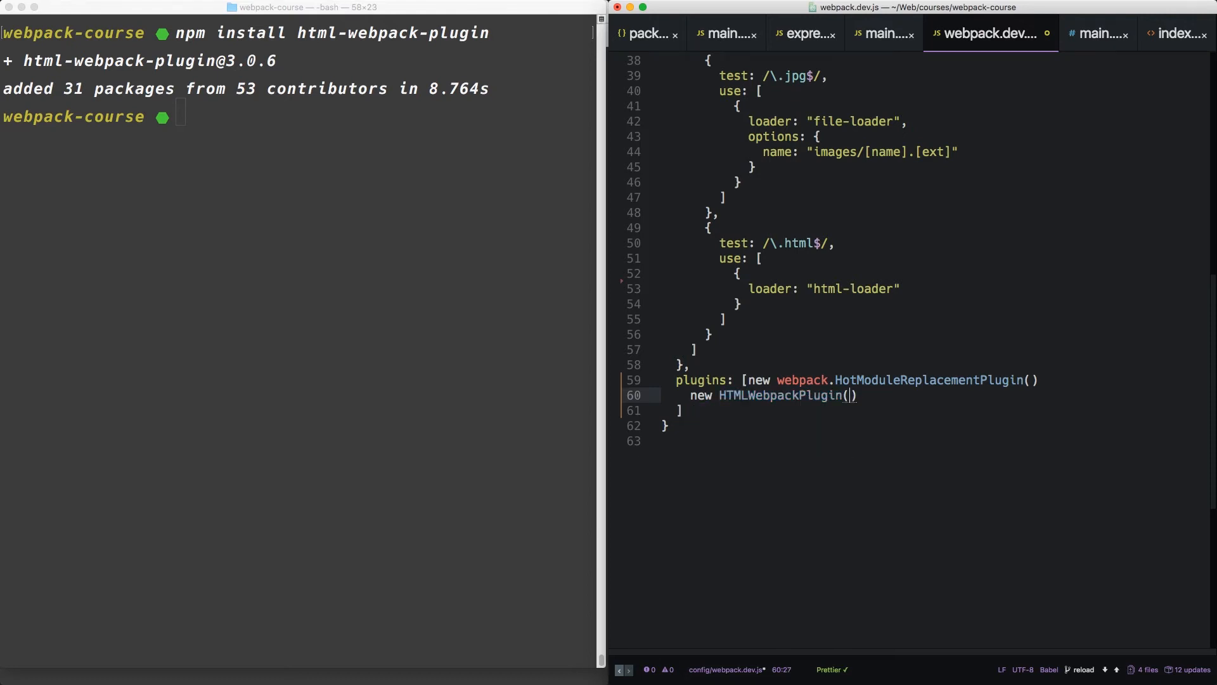
text({)
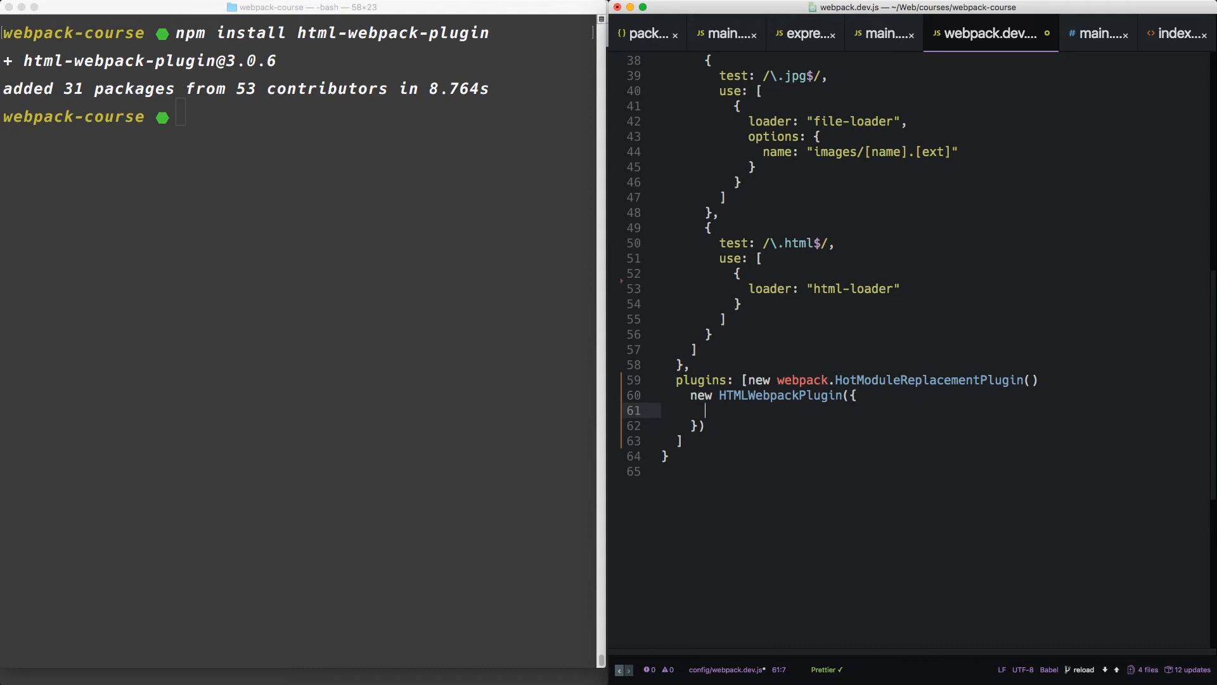
Give the HTMLWebpackPlugin a template option set to "./src/index.html"
text(template)
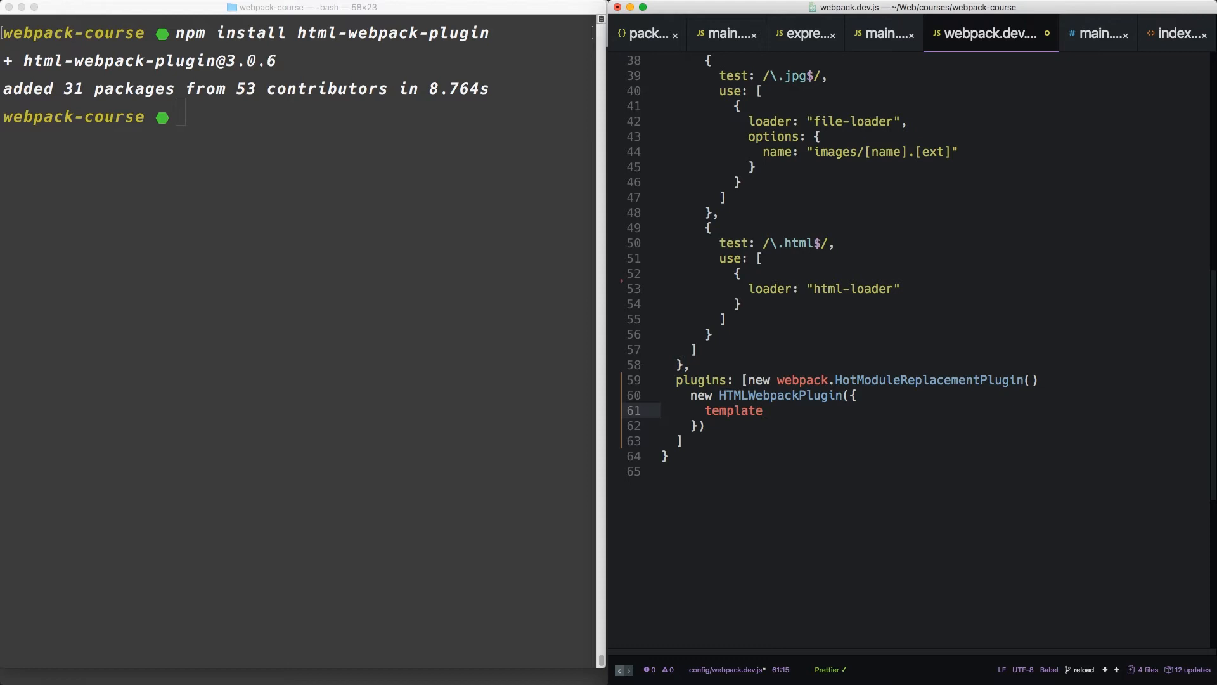
text(: "")
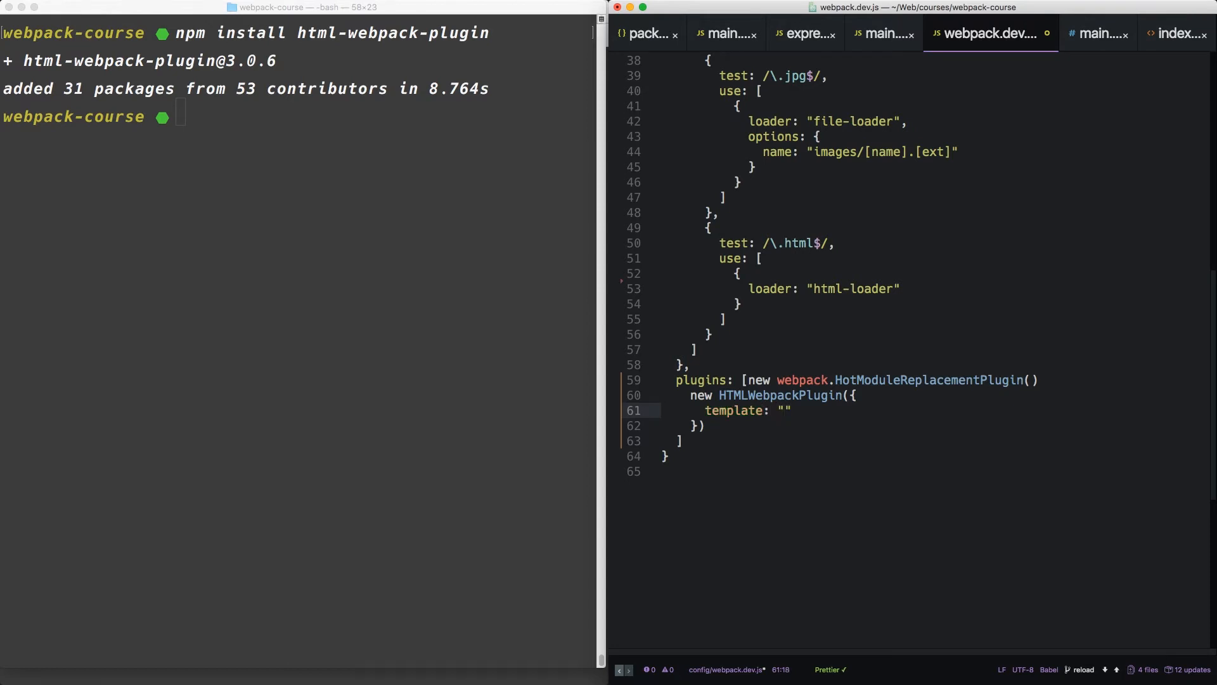
click(783, 409)
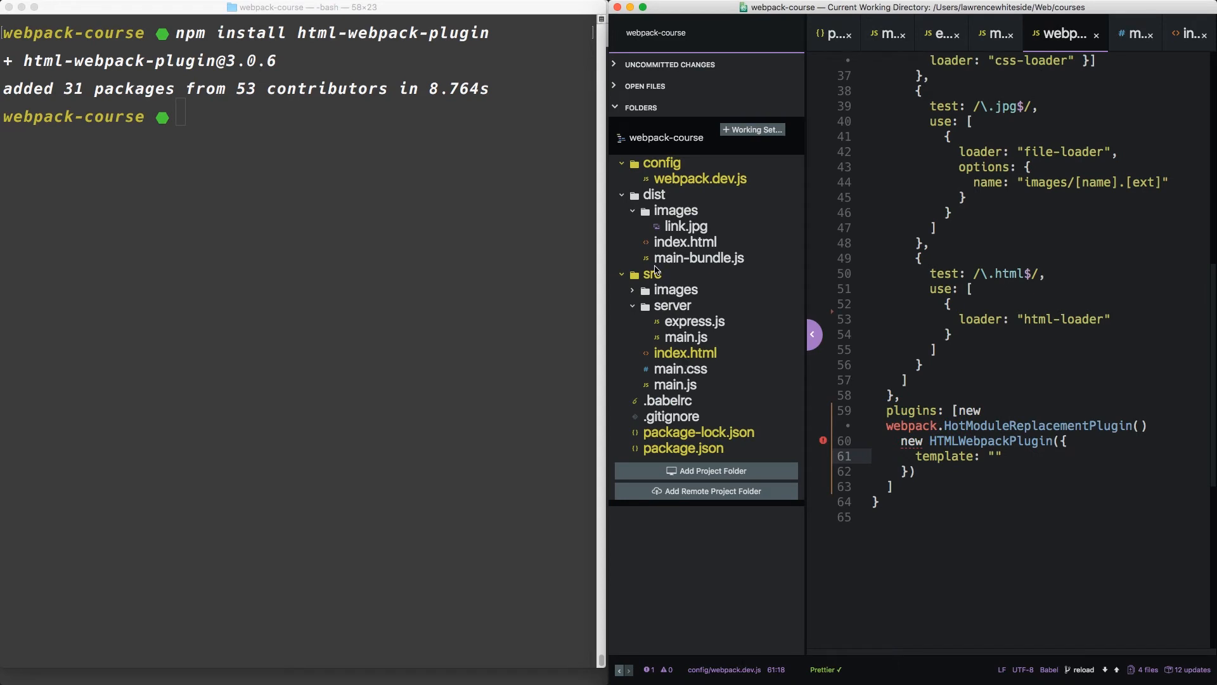
text(./src/index.html)
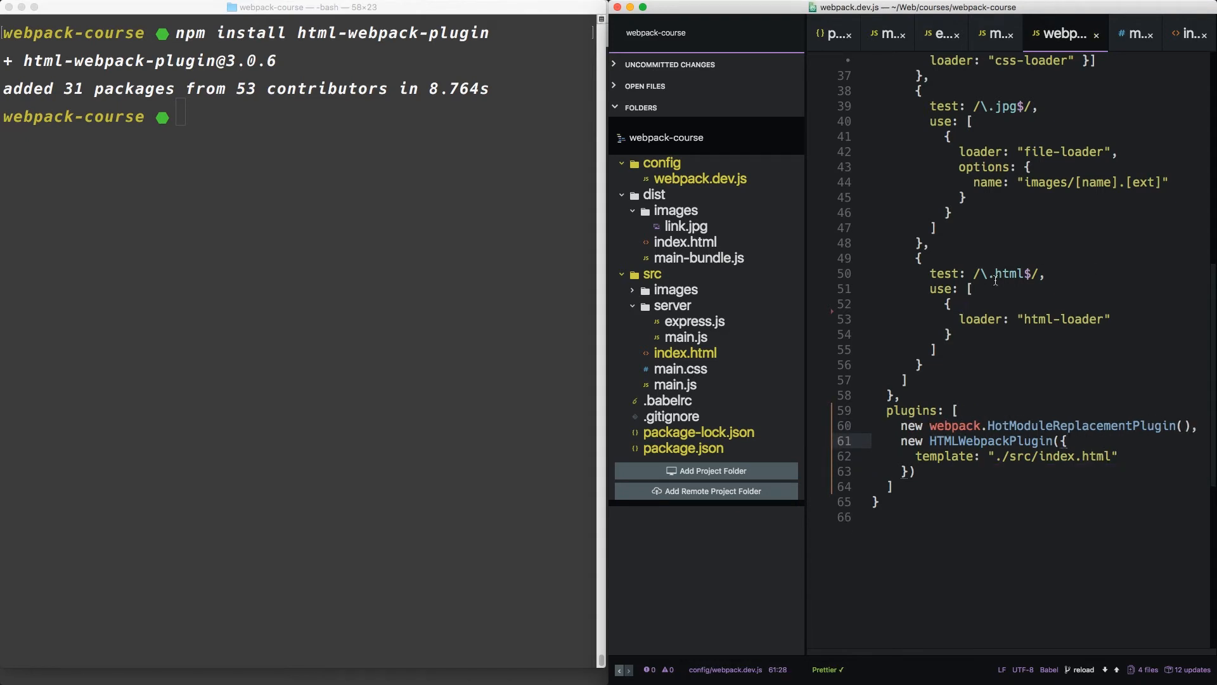
mouse_move(1184, 35)
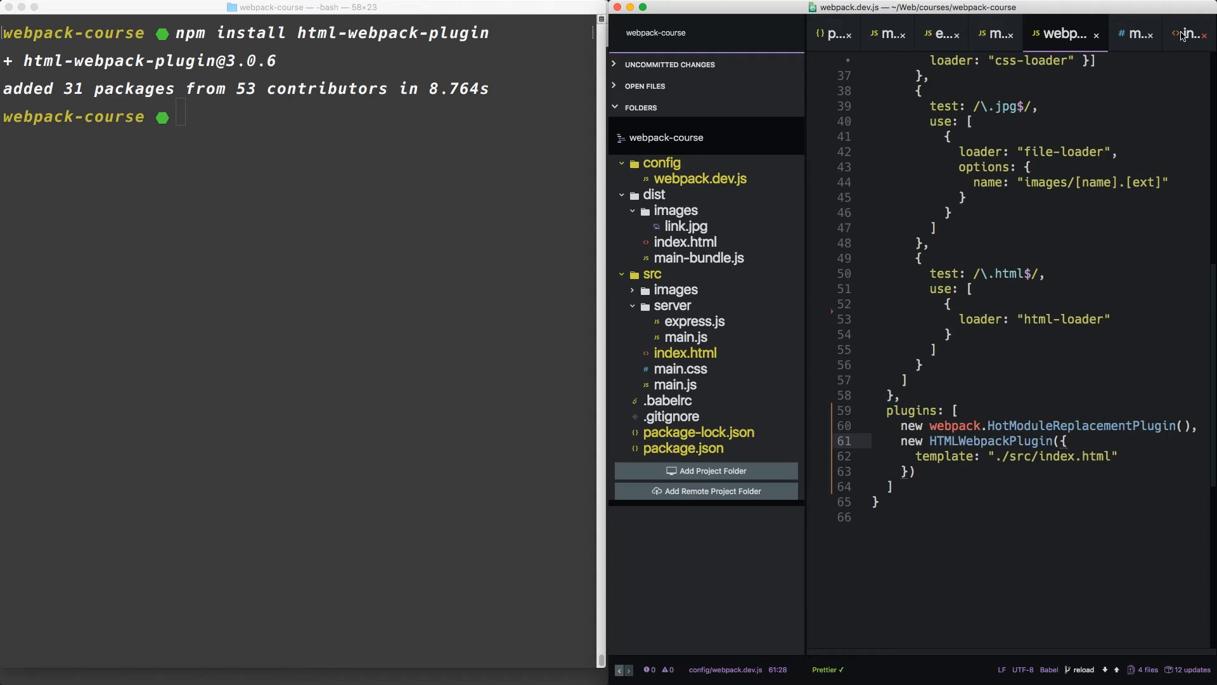
Add inject: false after the template option in the HTMLWebpackPlugin config
click(1172, 33)
text(,)
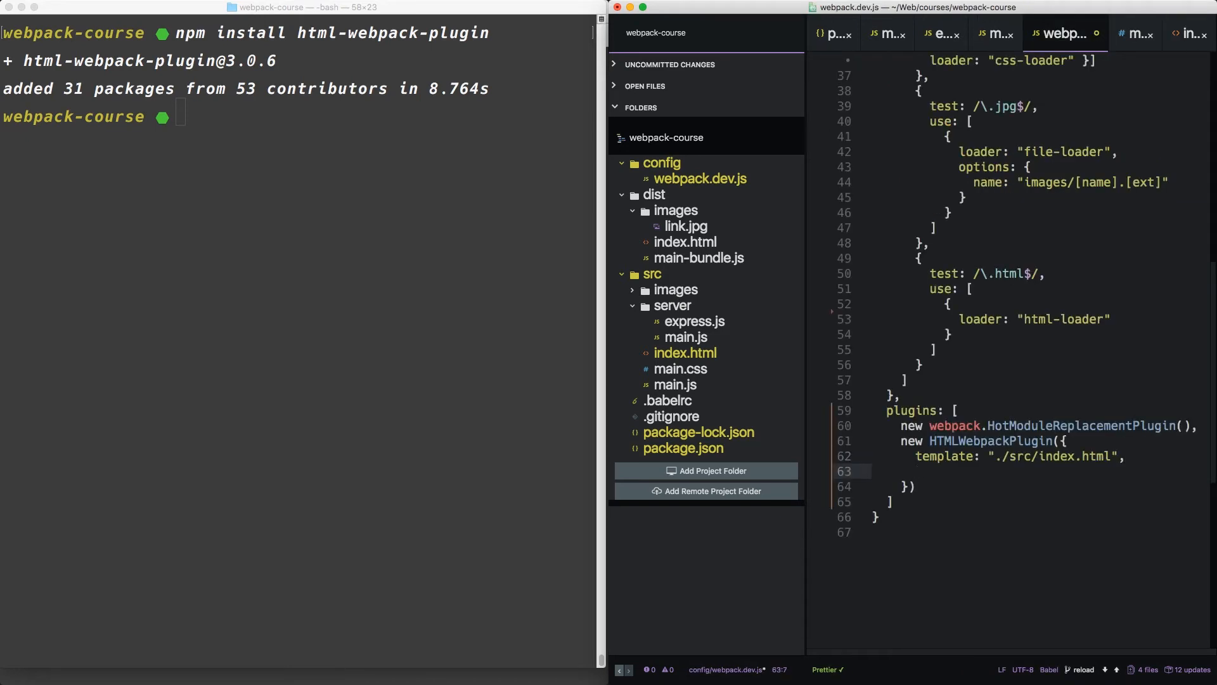
text(inject)
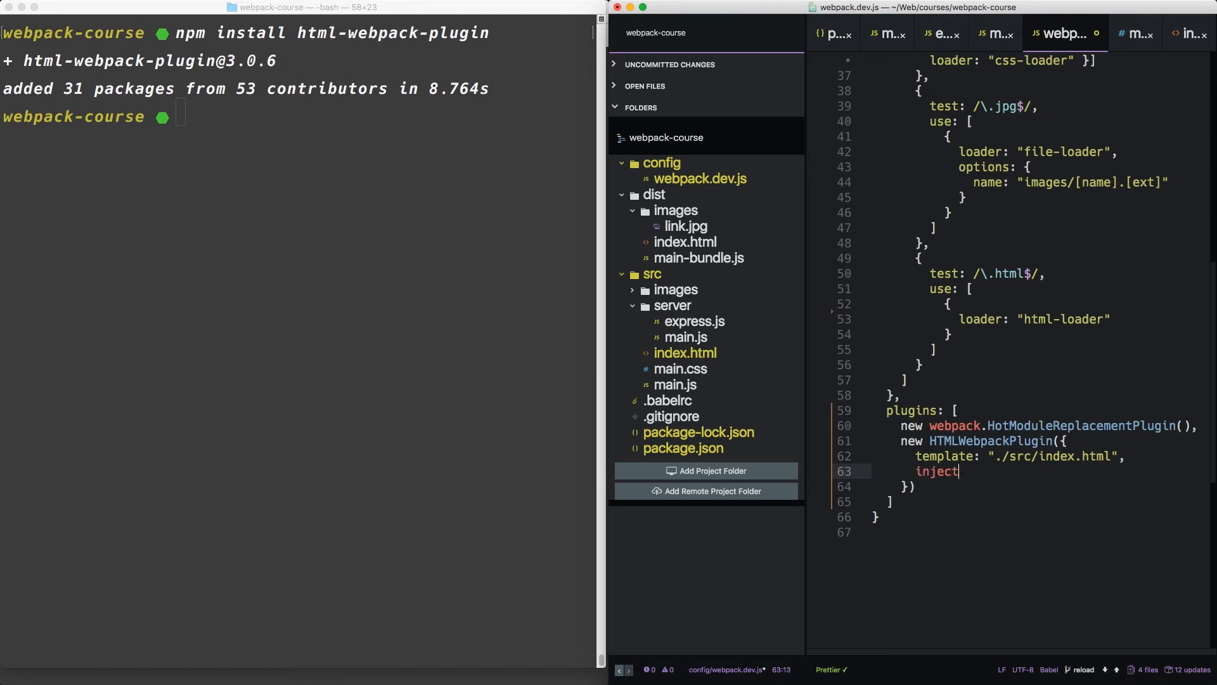
text(: false)
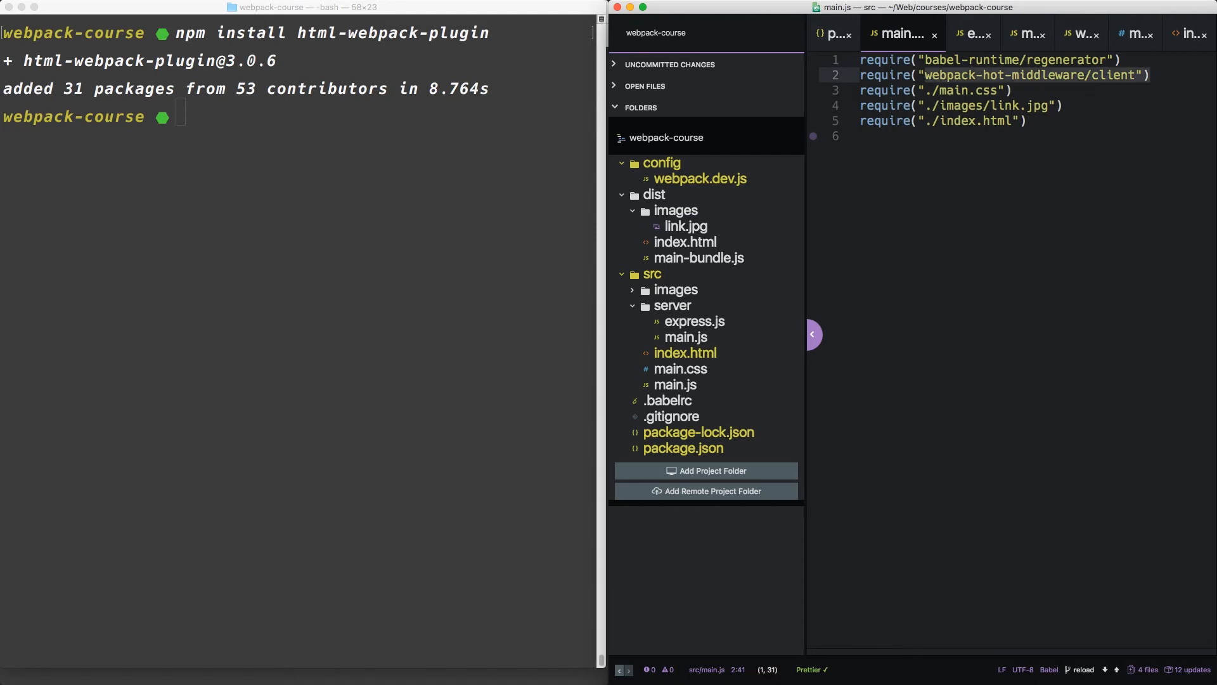
Append ?reload=true to the webpack-hot-middleware/client require in main.js and run npm run dev
text(?)
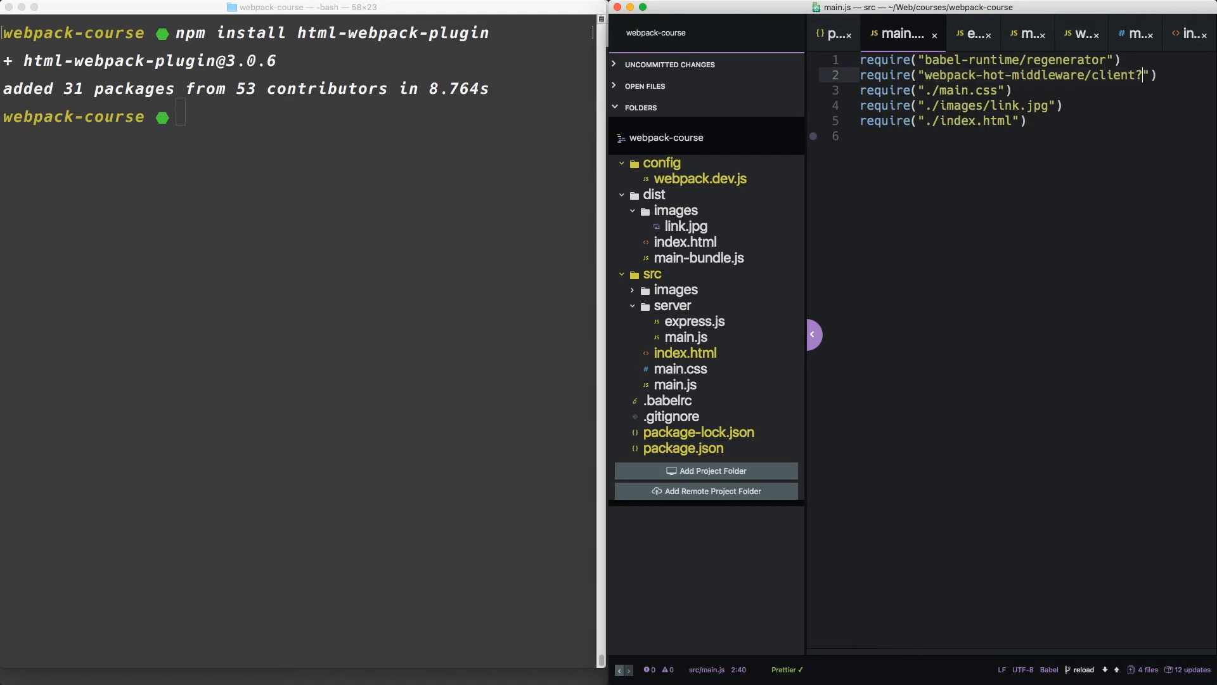
text(reload=t)
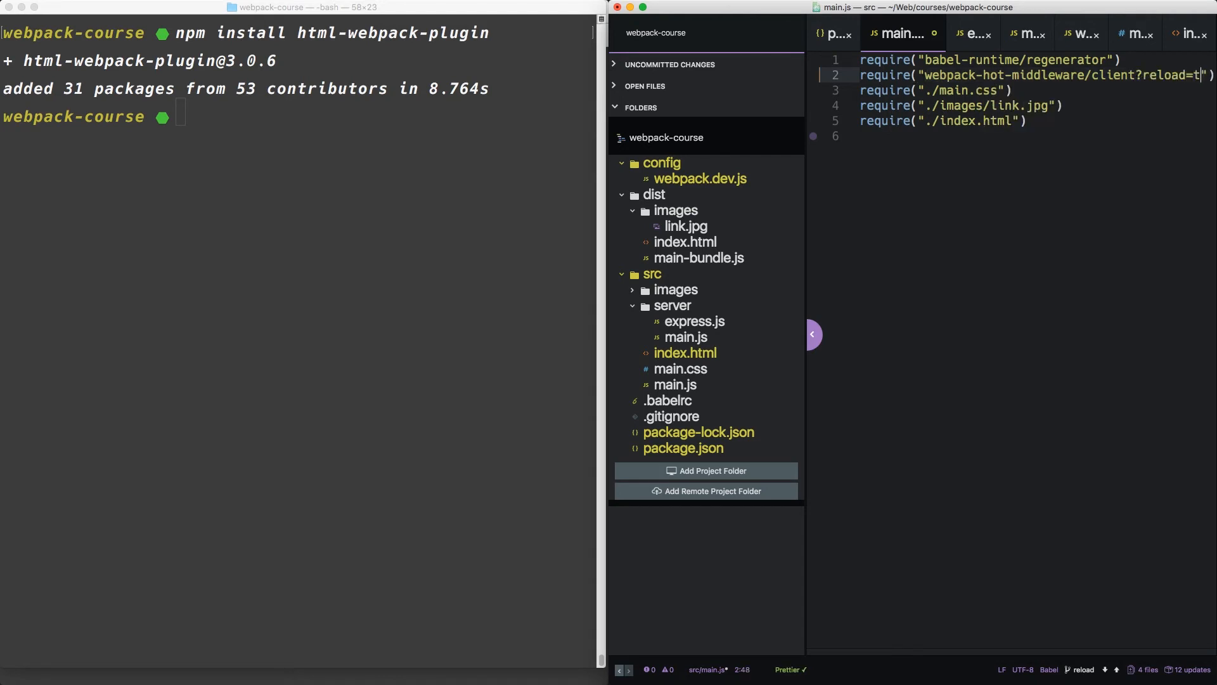
text(rue)
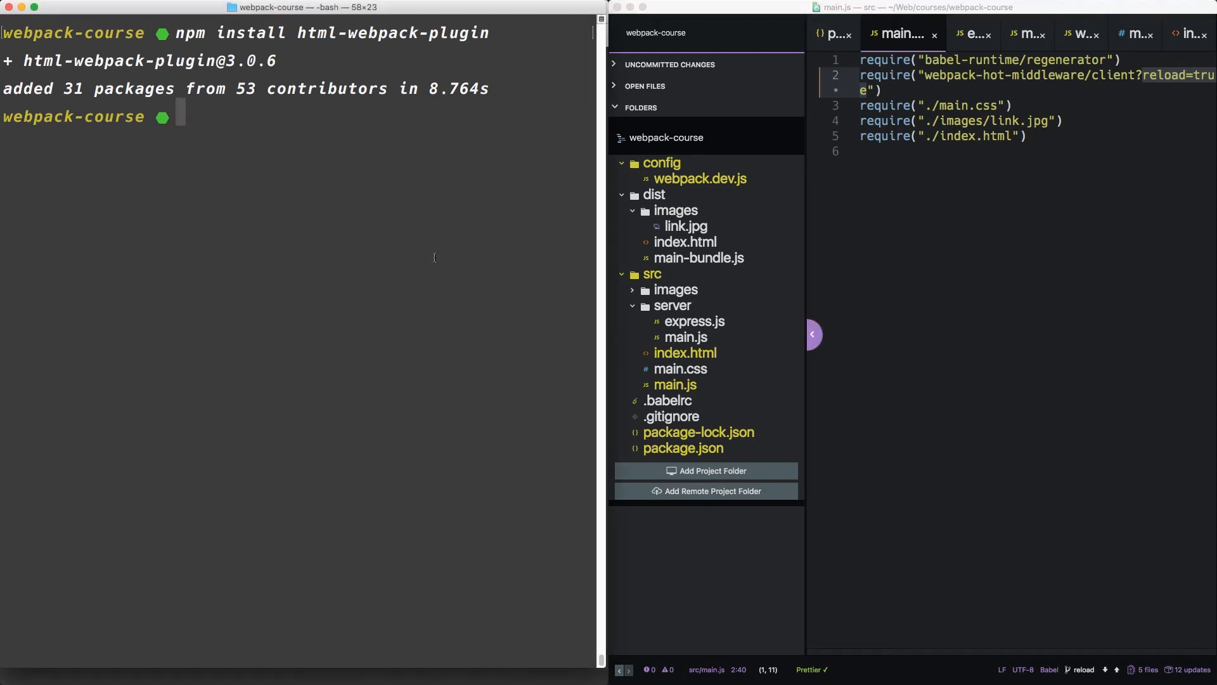
text(npm run dev)
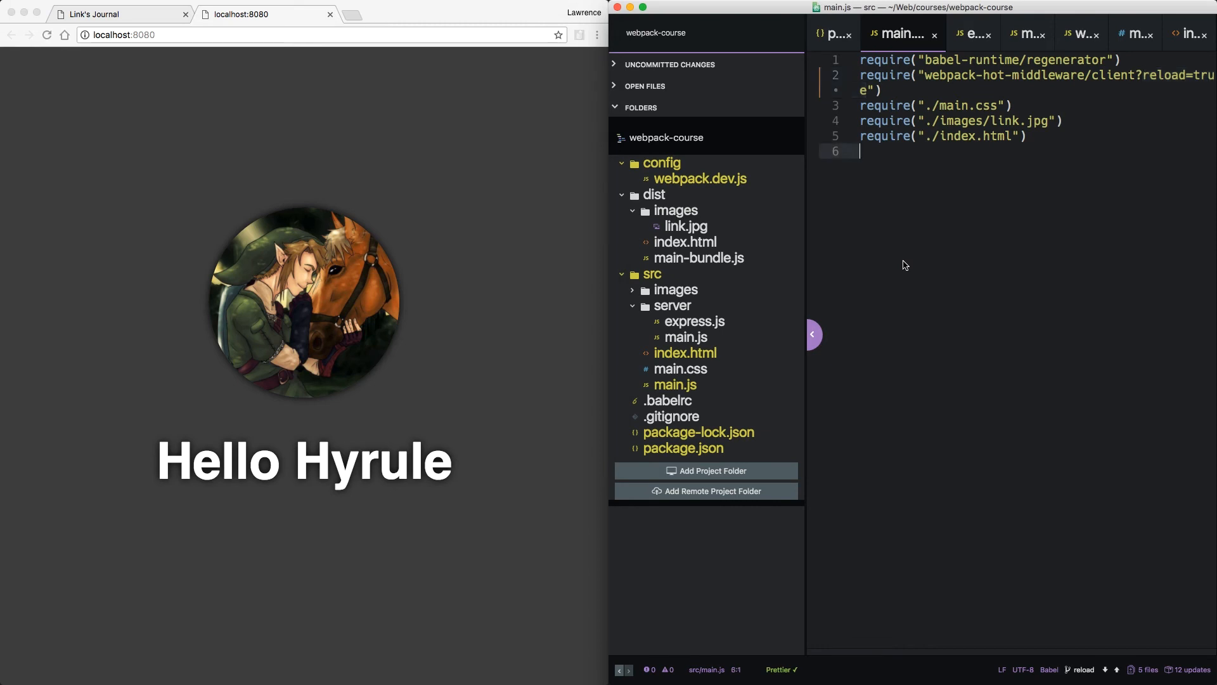
Add alert("Yes!") to main.js and dismiss the alert after Chrome reloads
text(alert())
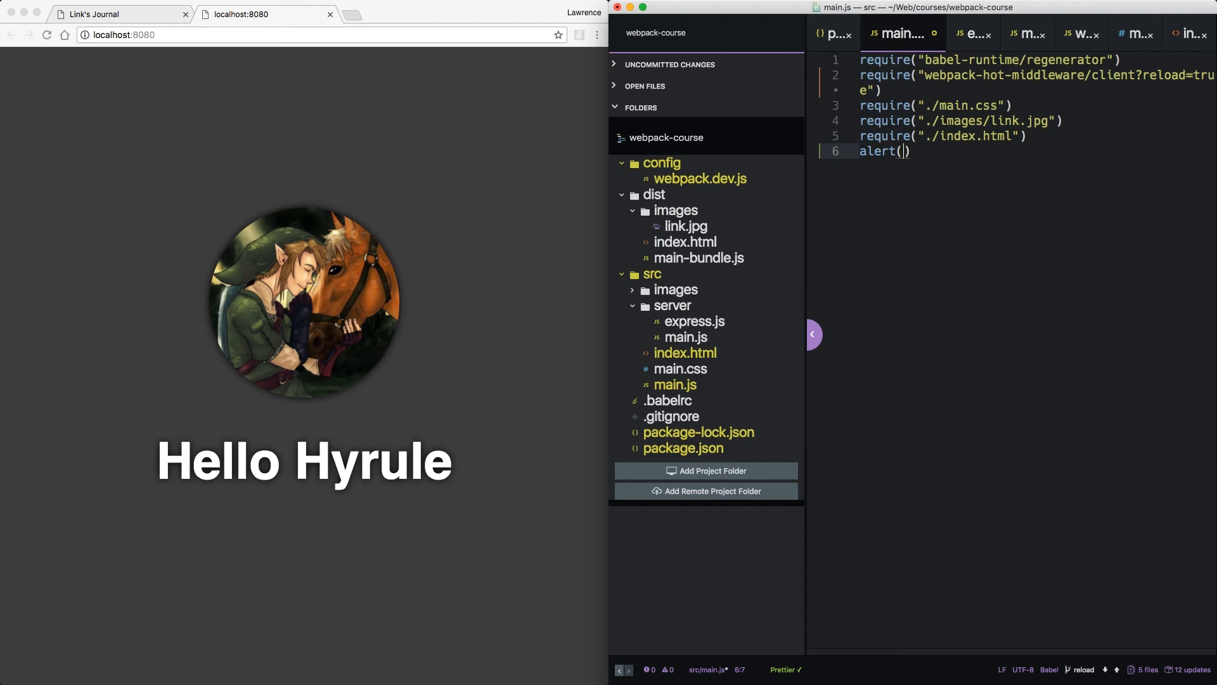
text("Yes!")
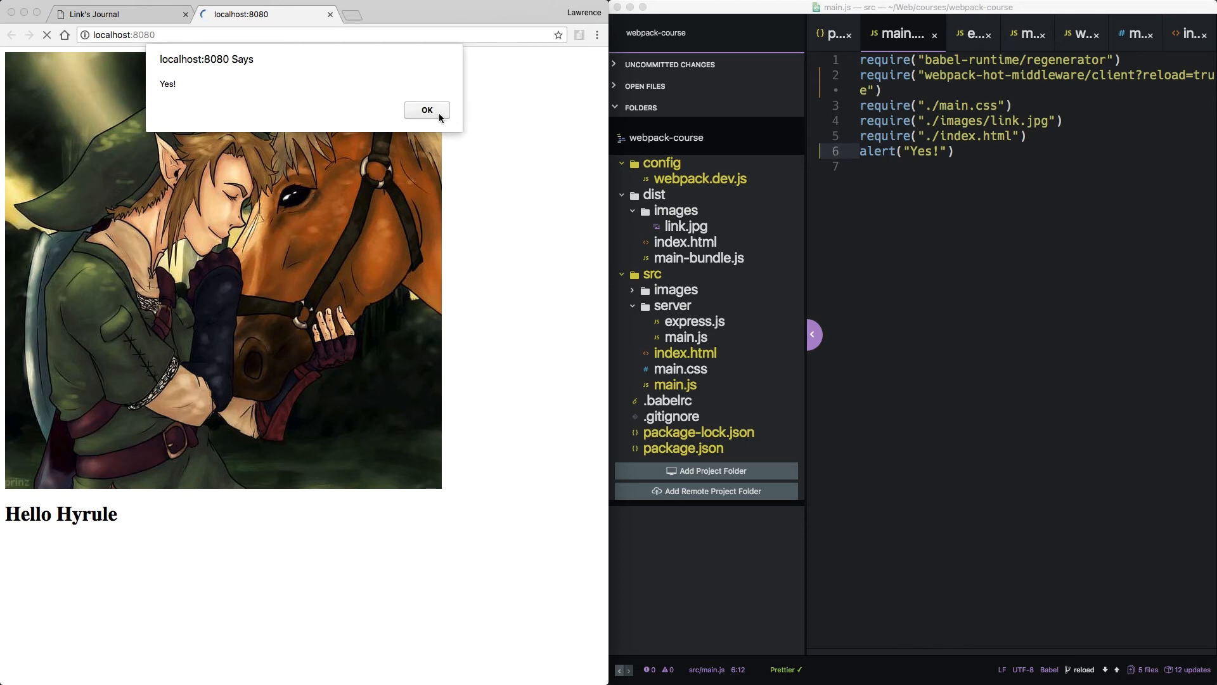
click(427, 109)
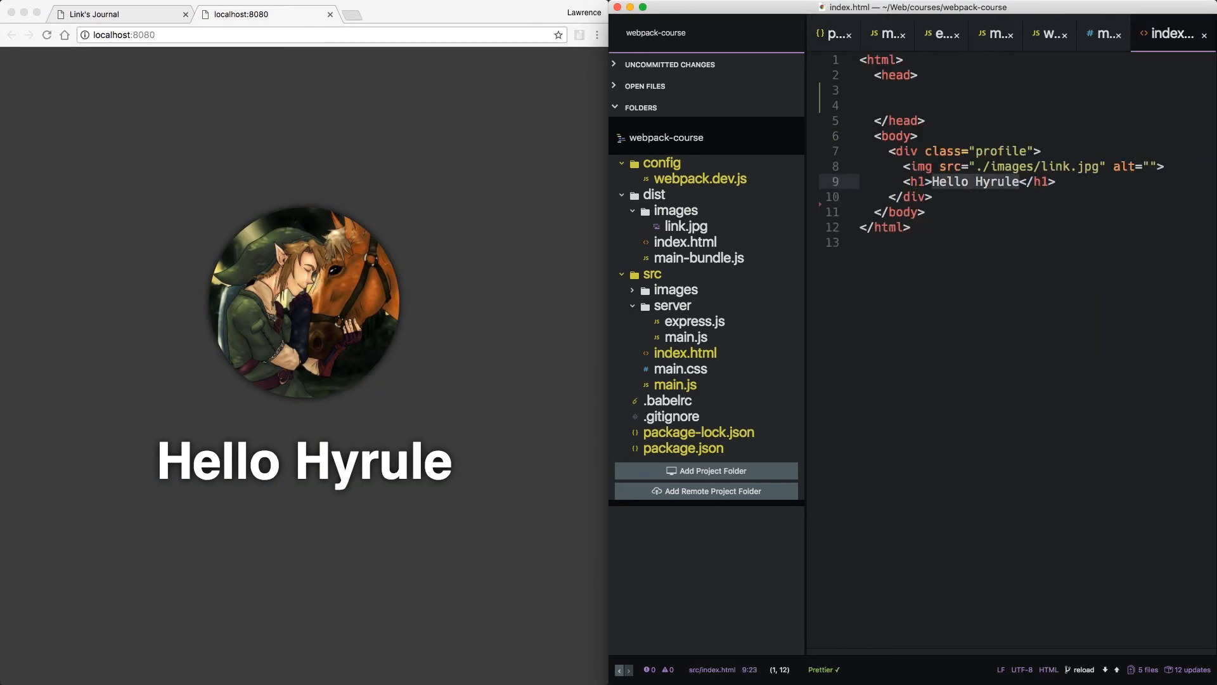
Change index.html's h1 to Sure thing and confirm Chrome reloads with the new heading
text(Sure thing)
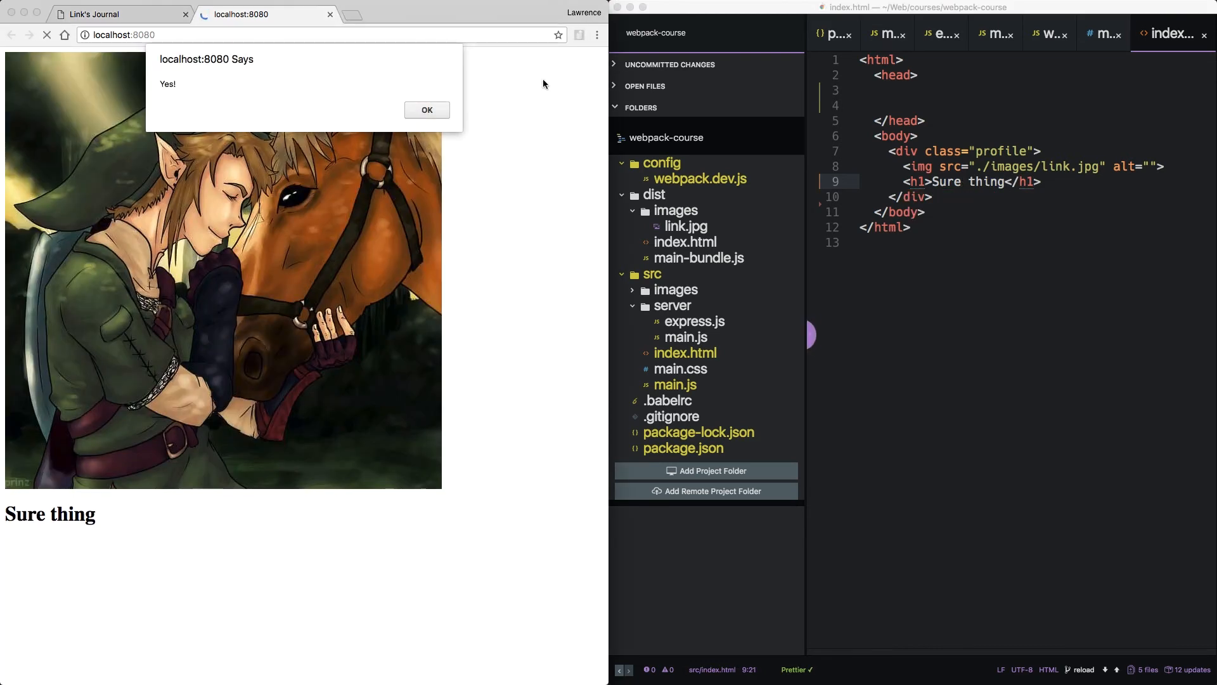
click(426, 109)
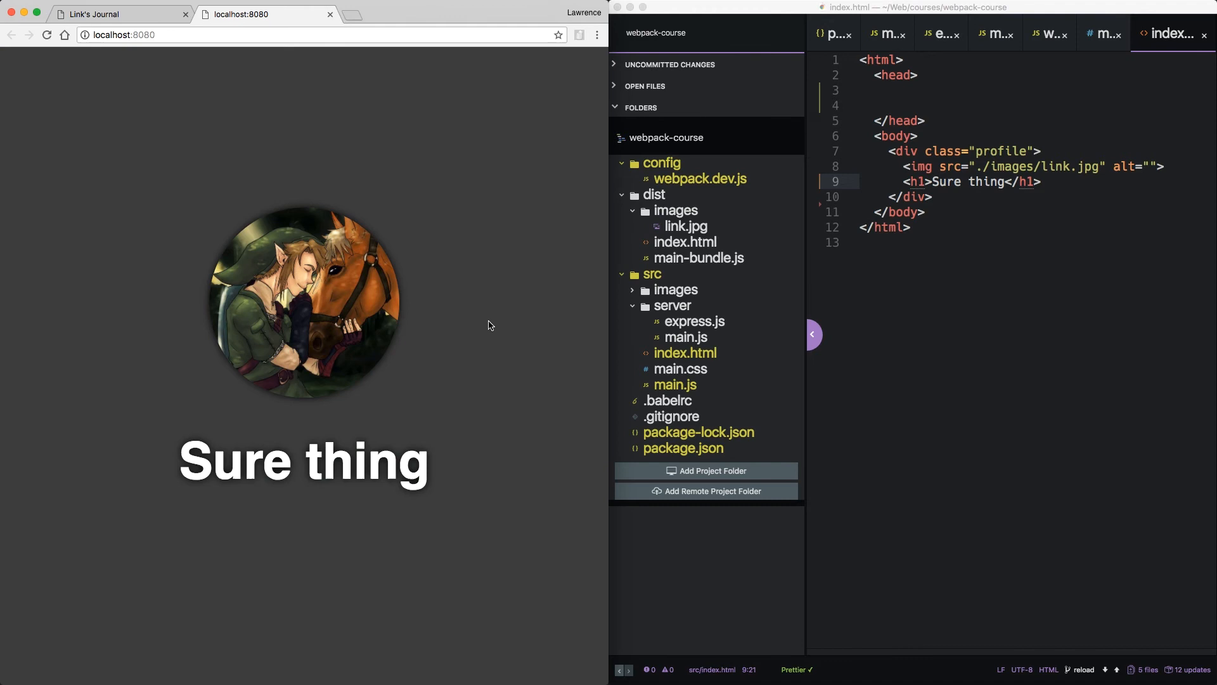
mouse_move(231, 127)
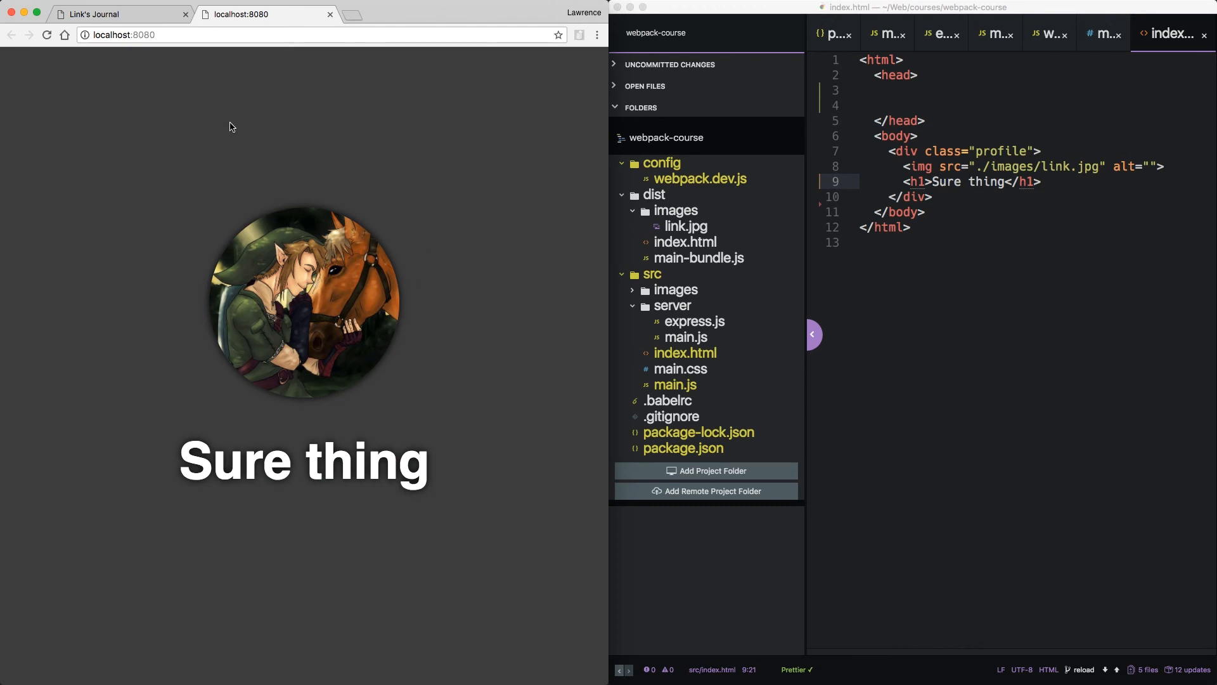
click(895, 34)
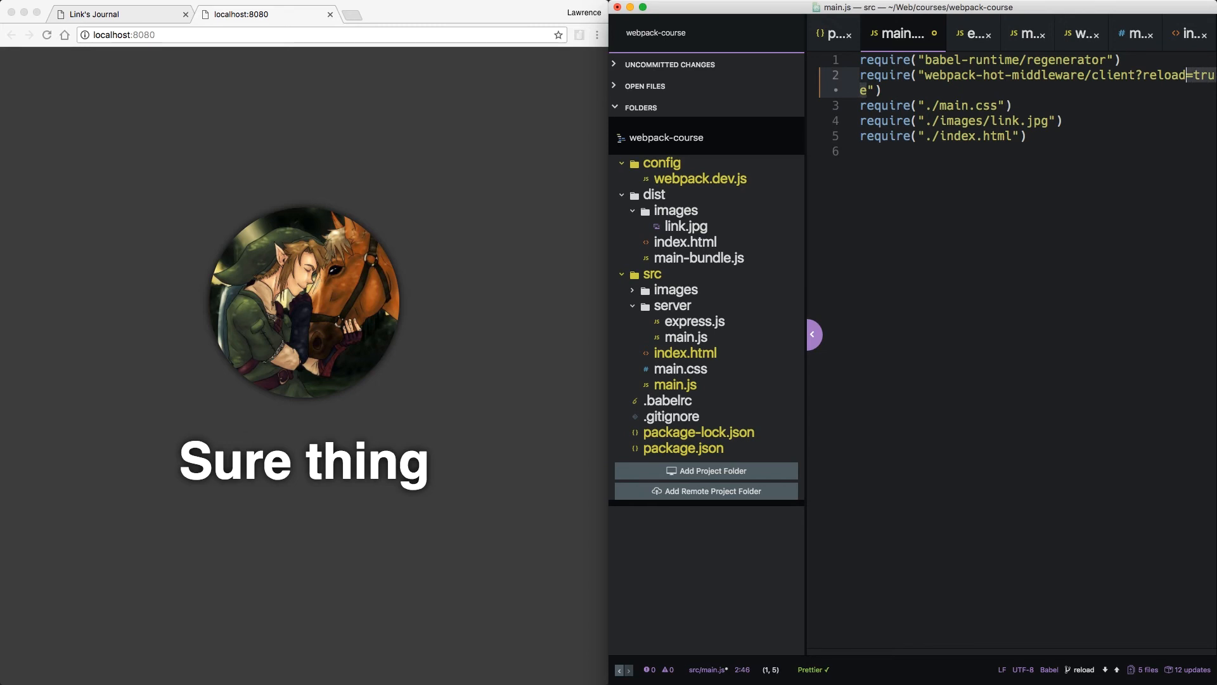
Delete the test alert line from src/main.js, leaving only the regenerator, hot-middleware client, main.css and link.jpg requires
key(Backspace)
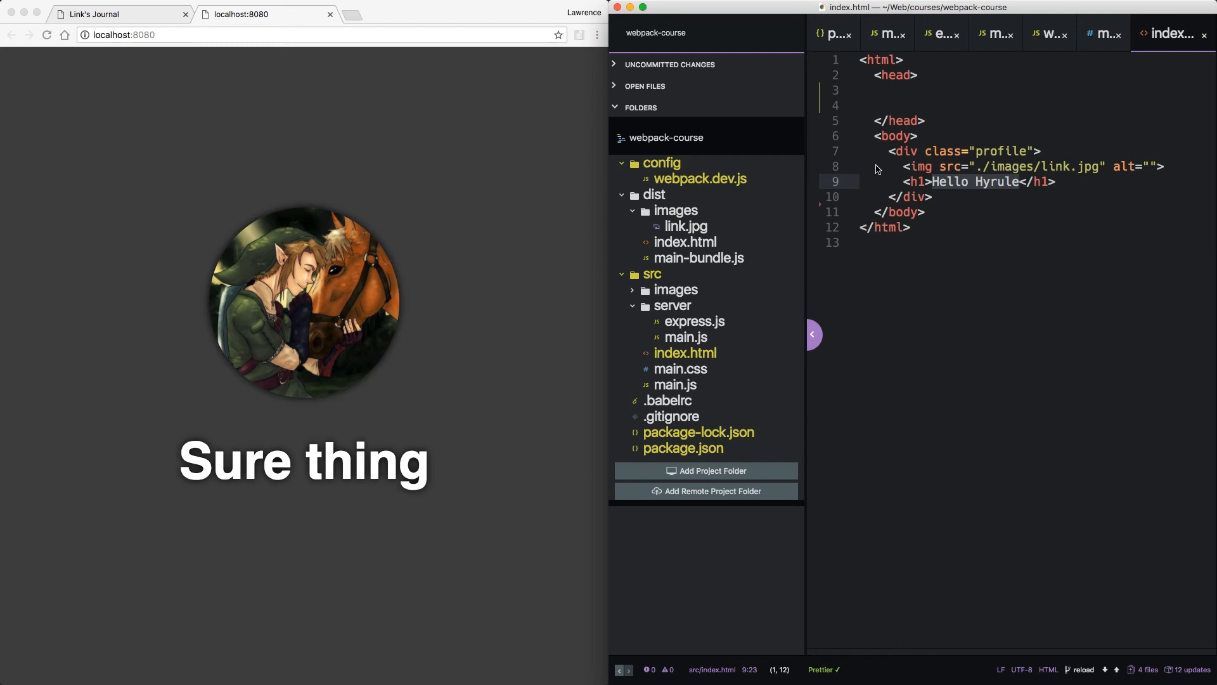
text(Sure)
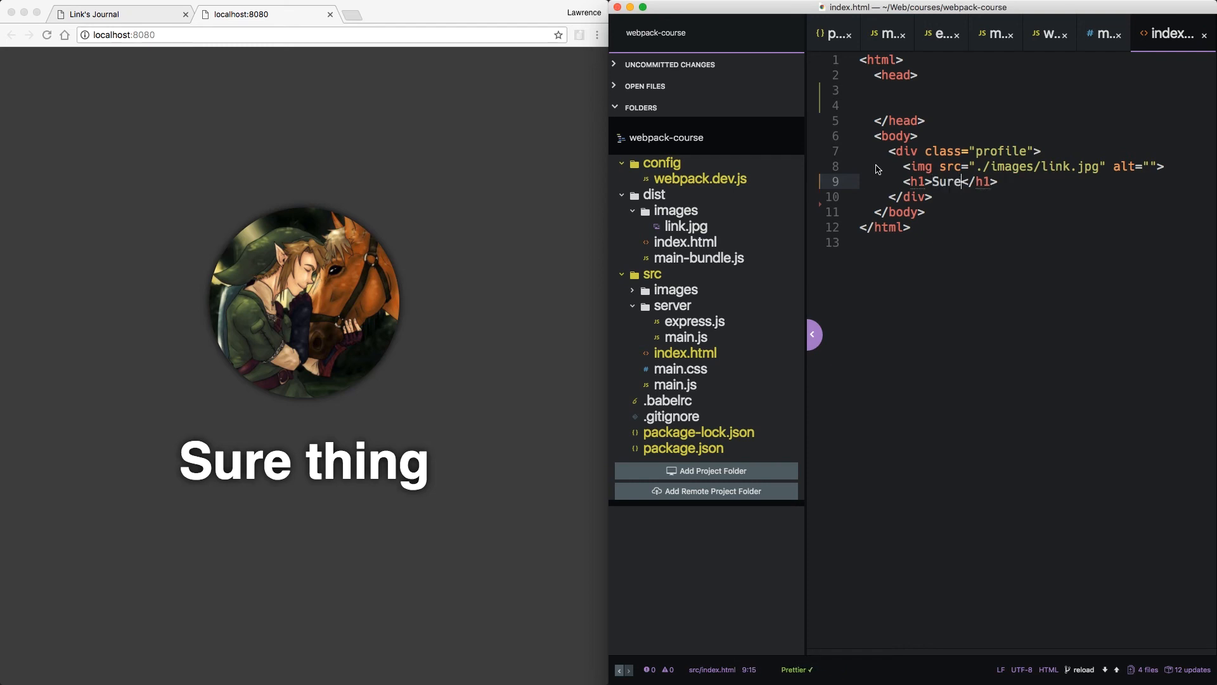
click(1102, 34)
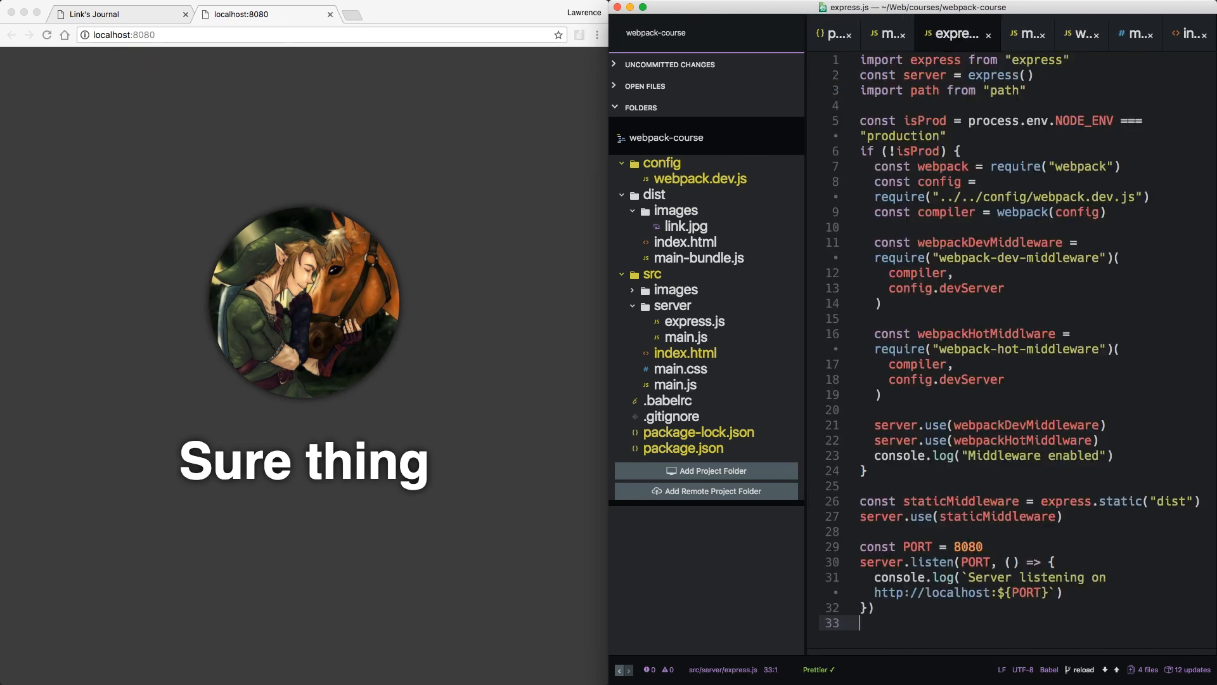
click(893, 34)
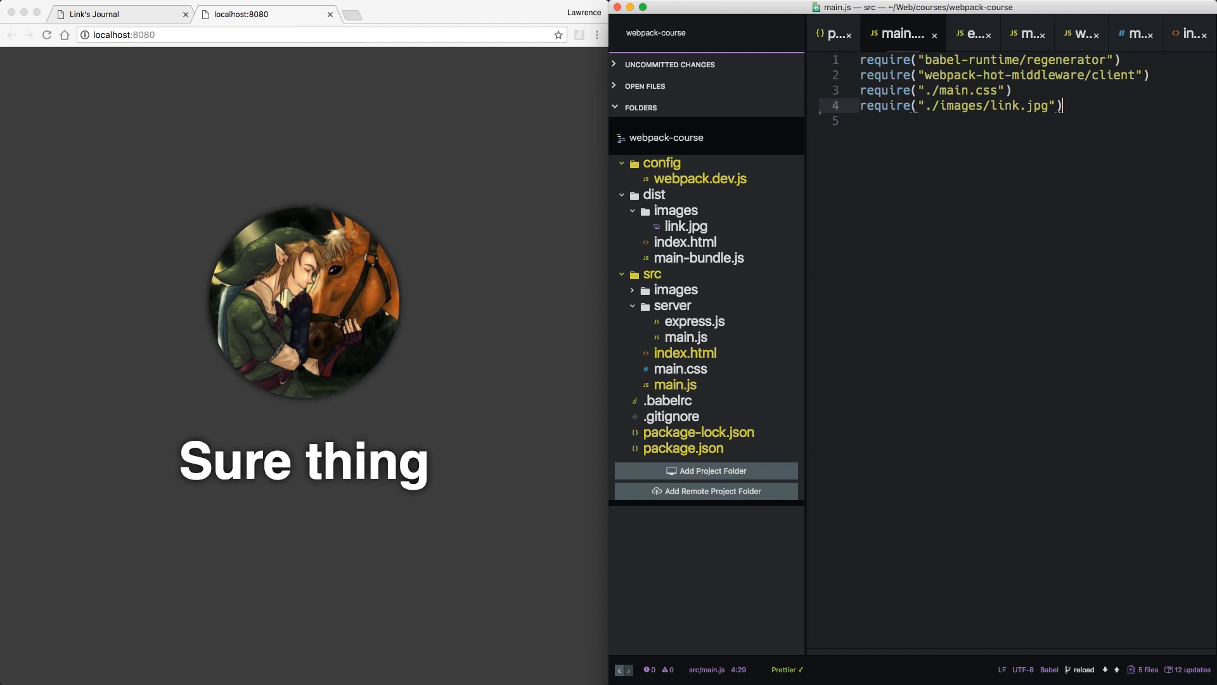
Add require("./index.html") to main.js and append ?reload=true to the webpack-hot-middleware/client require
text(require("./index.html"))
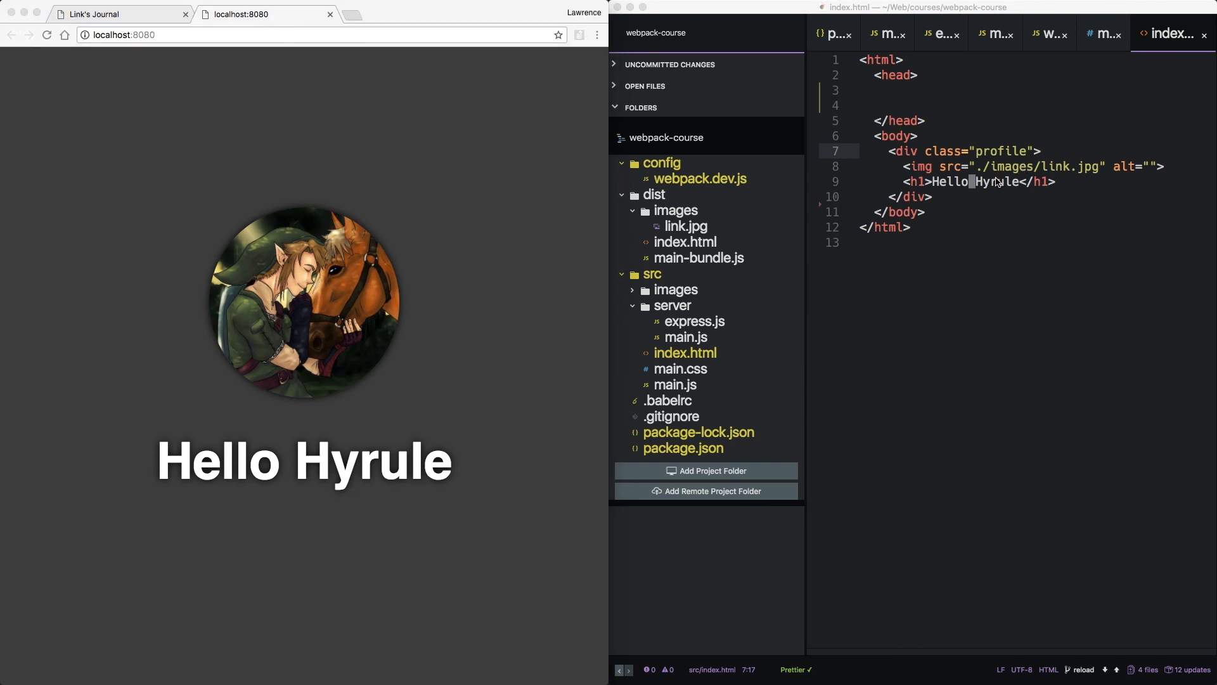
double_click(997, 181)
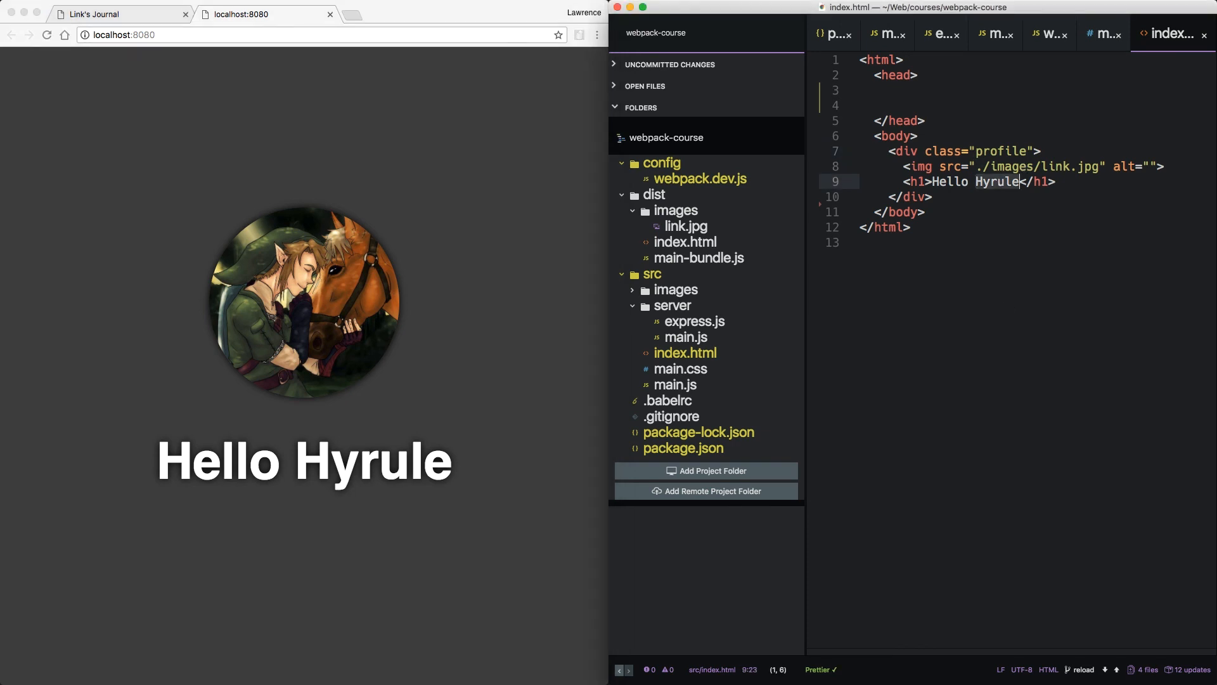
click(900, 35)
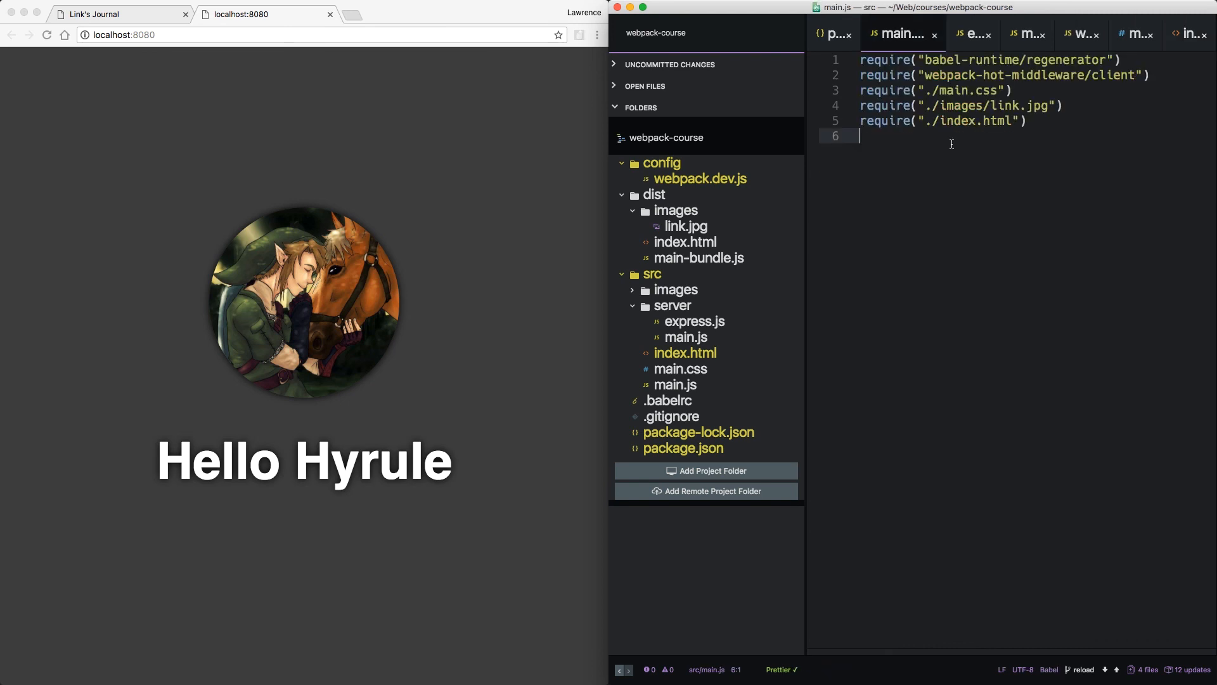
text(?reload=true)
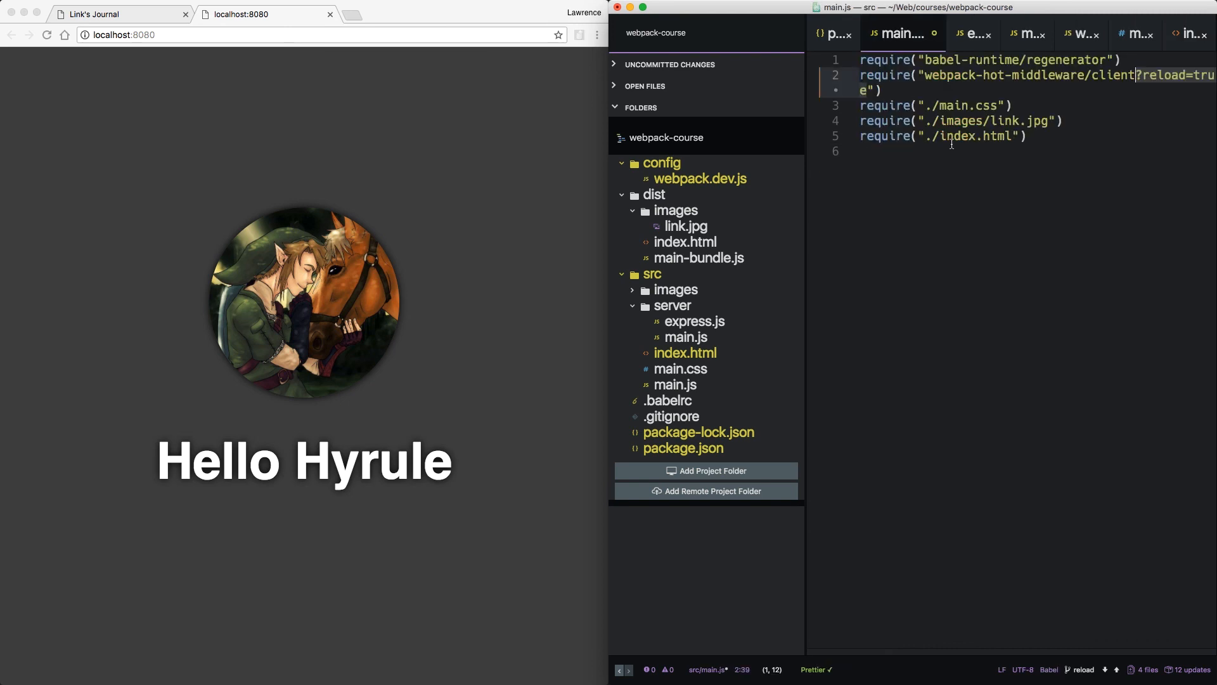